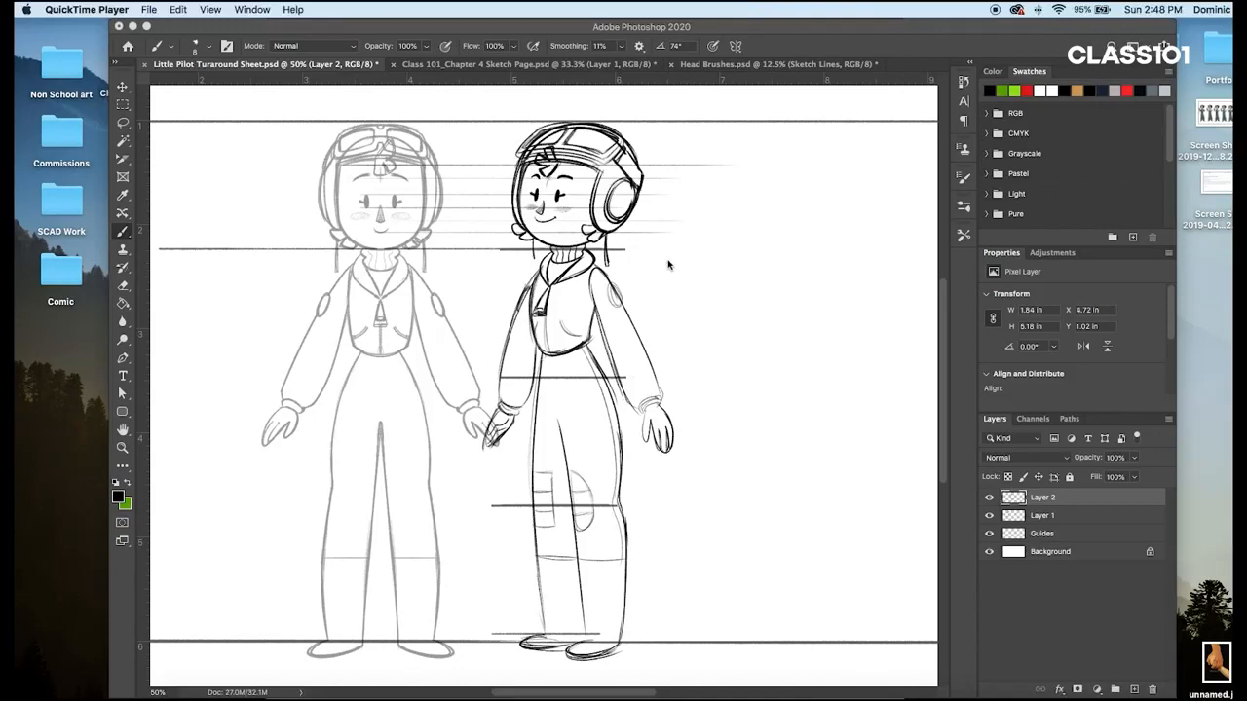
mouse_move(641, 272)
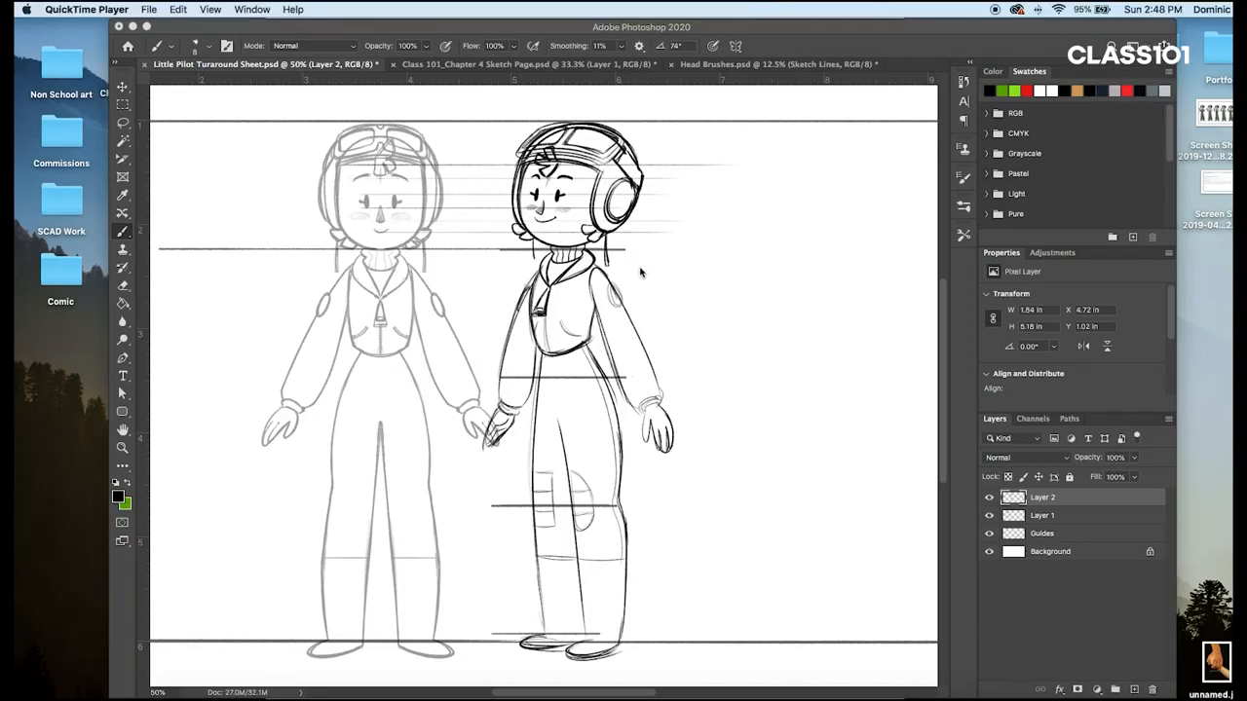
mouse_move(641, 277)
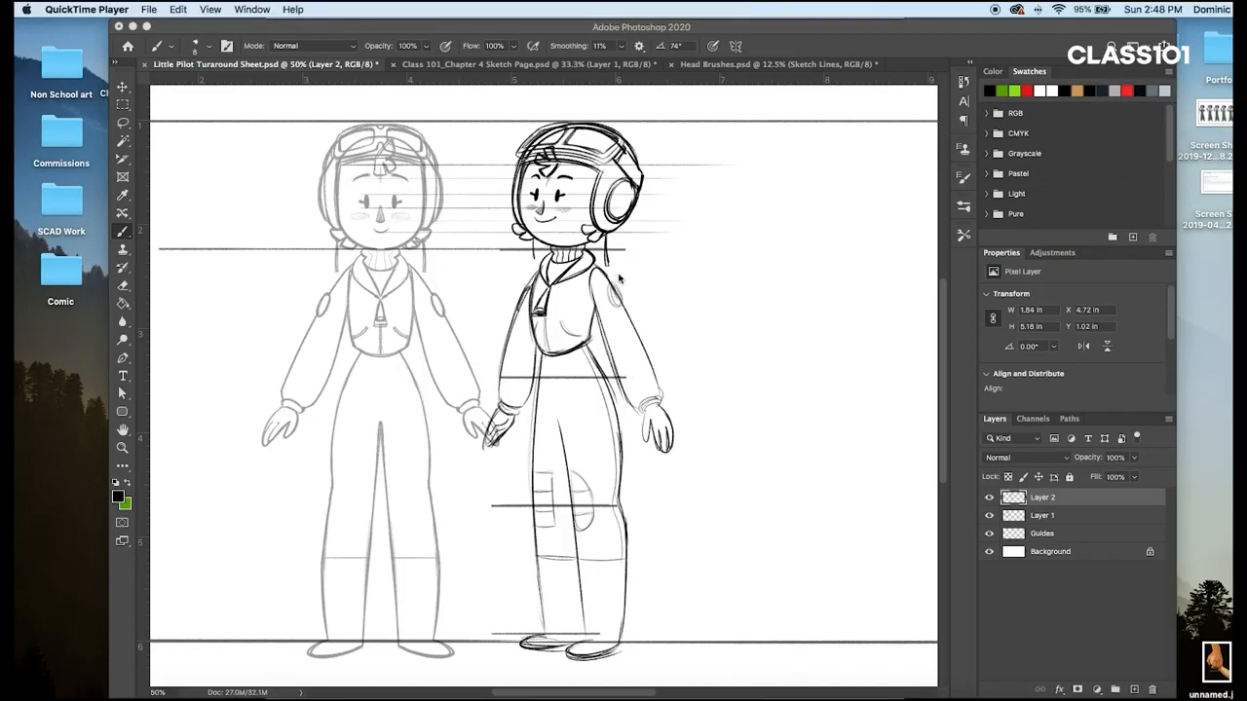
mouse_move(614, 316)
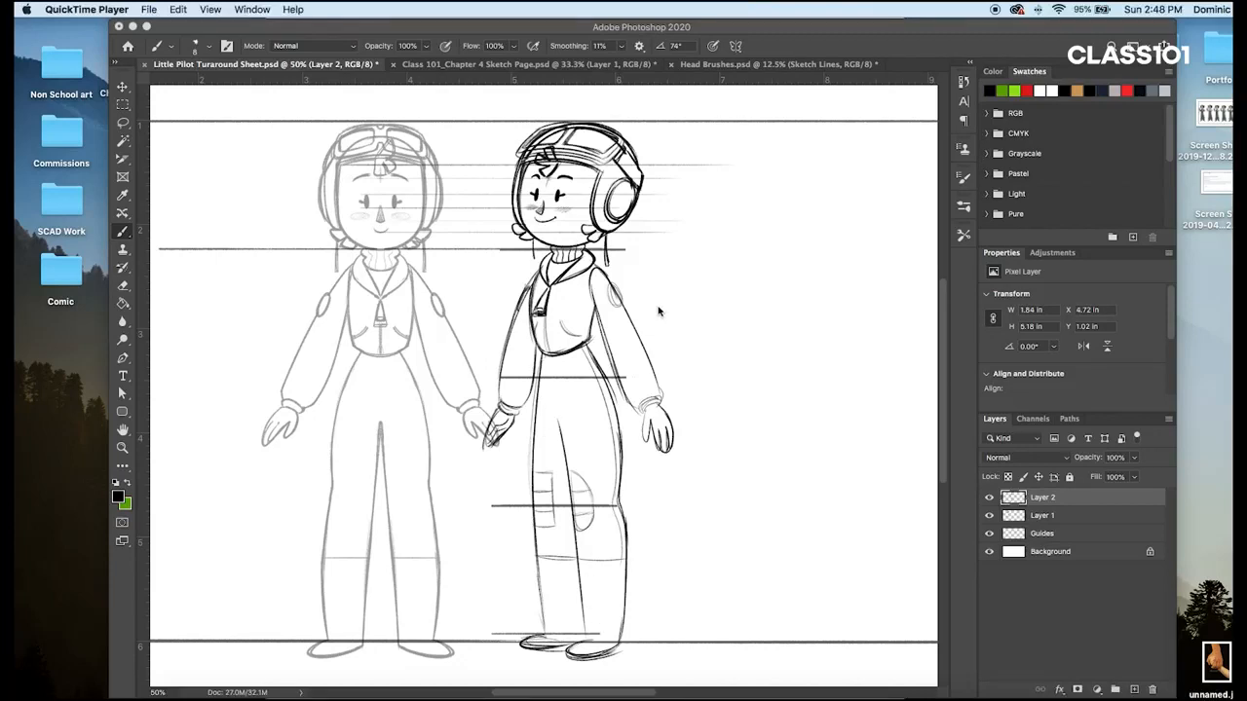
mouse_move(655, 323)
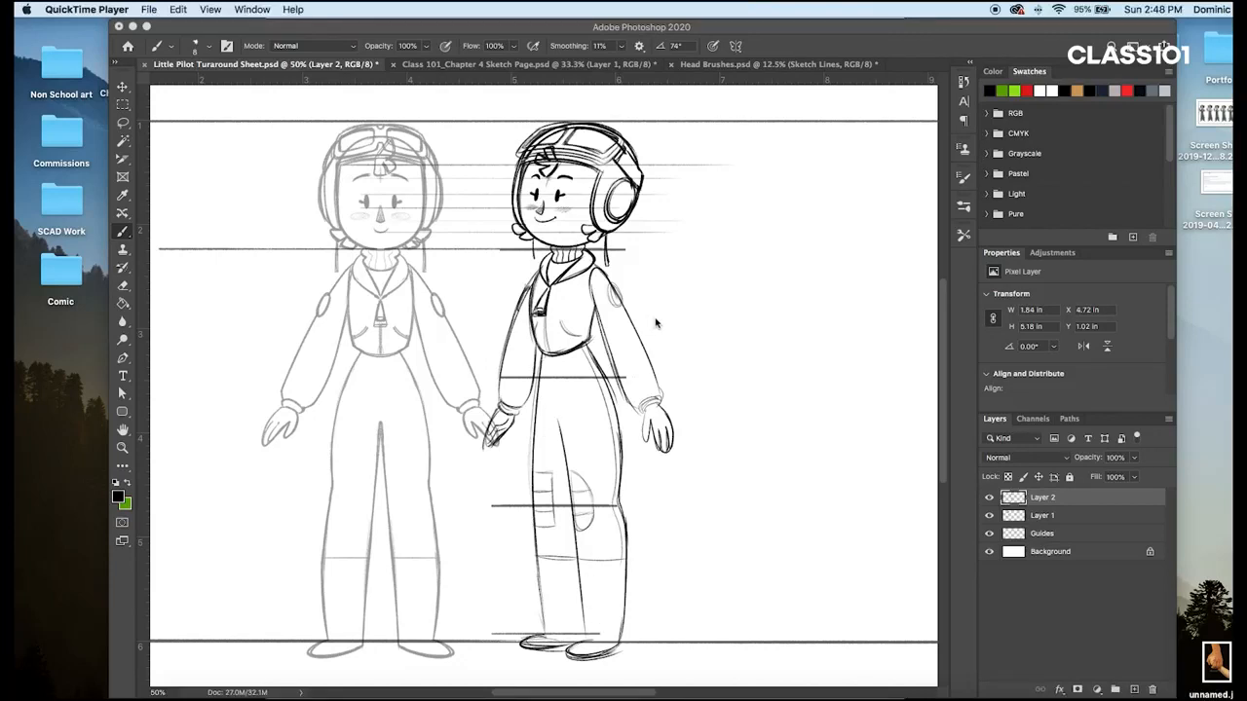
mouse_move(712, 306)
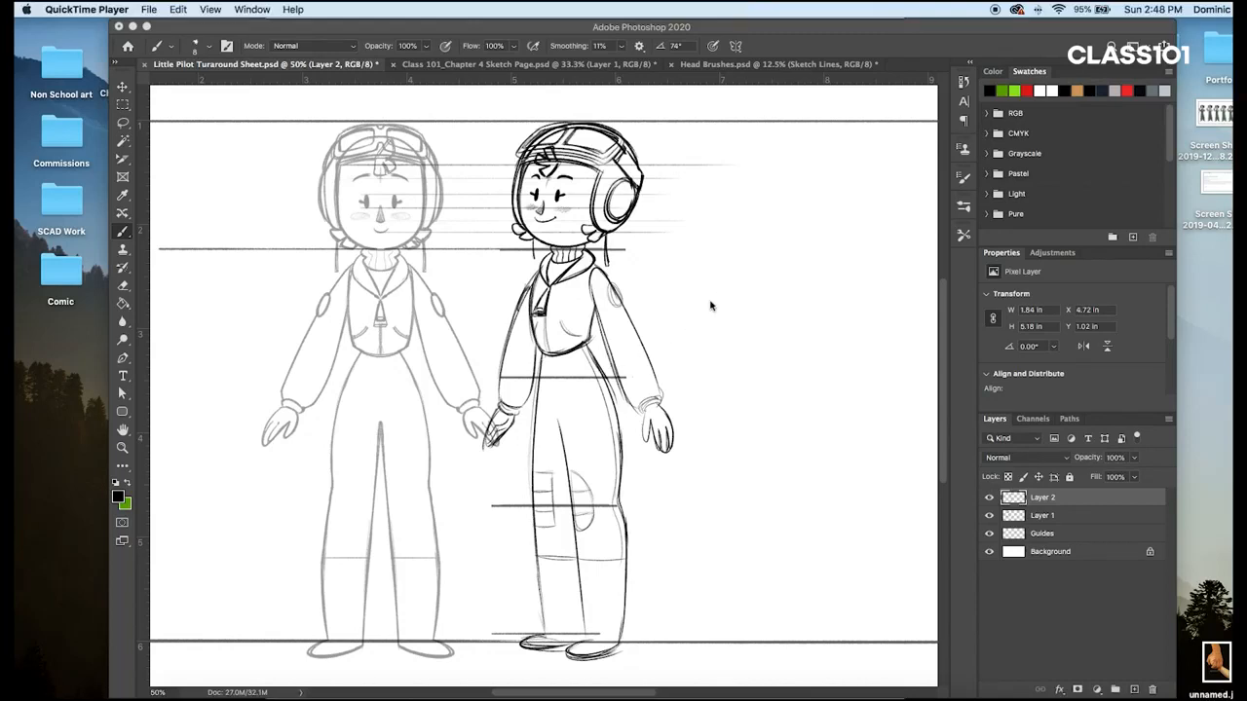
mouse_move(565, 216)
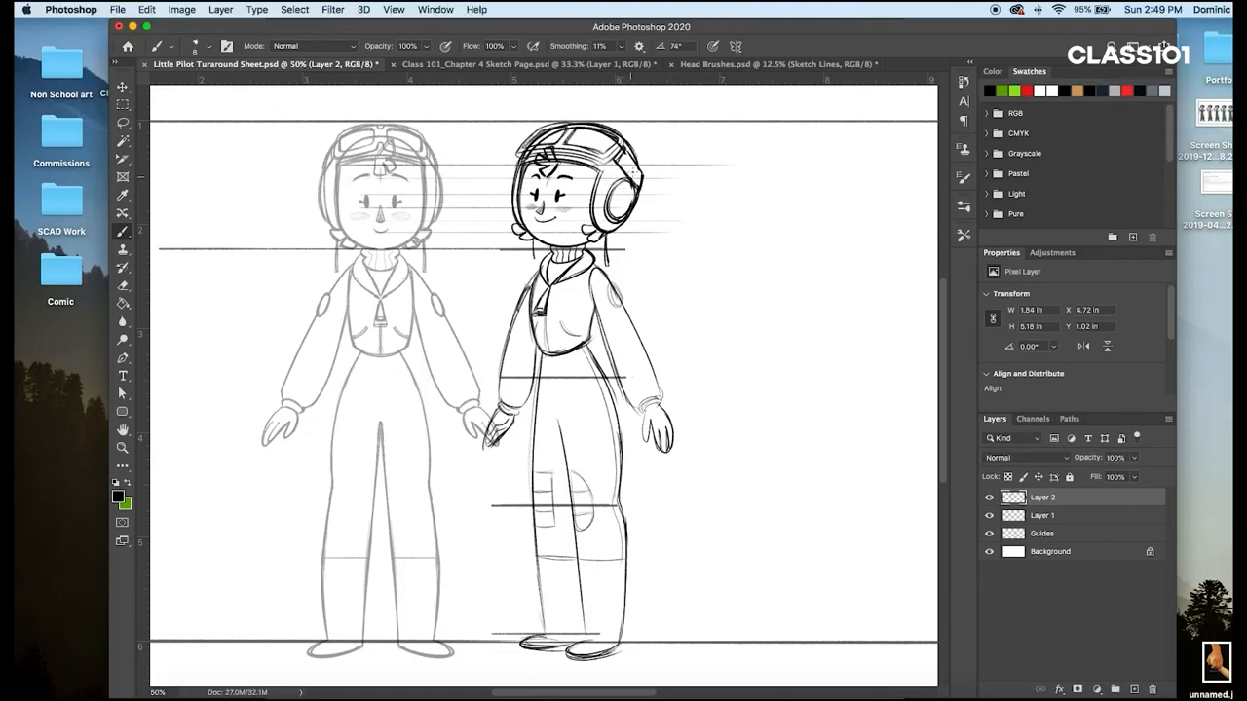
Step: Sketch stacked head circles along the side-view pilot's height, then move to the sketch page document
drag(662, 121, 647, 246)
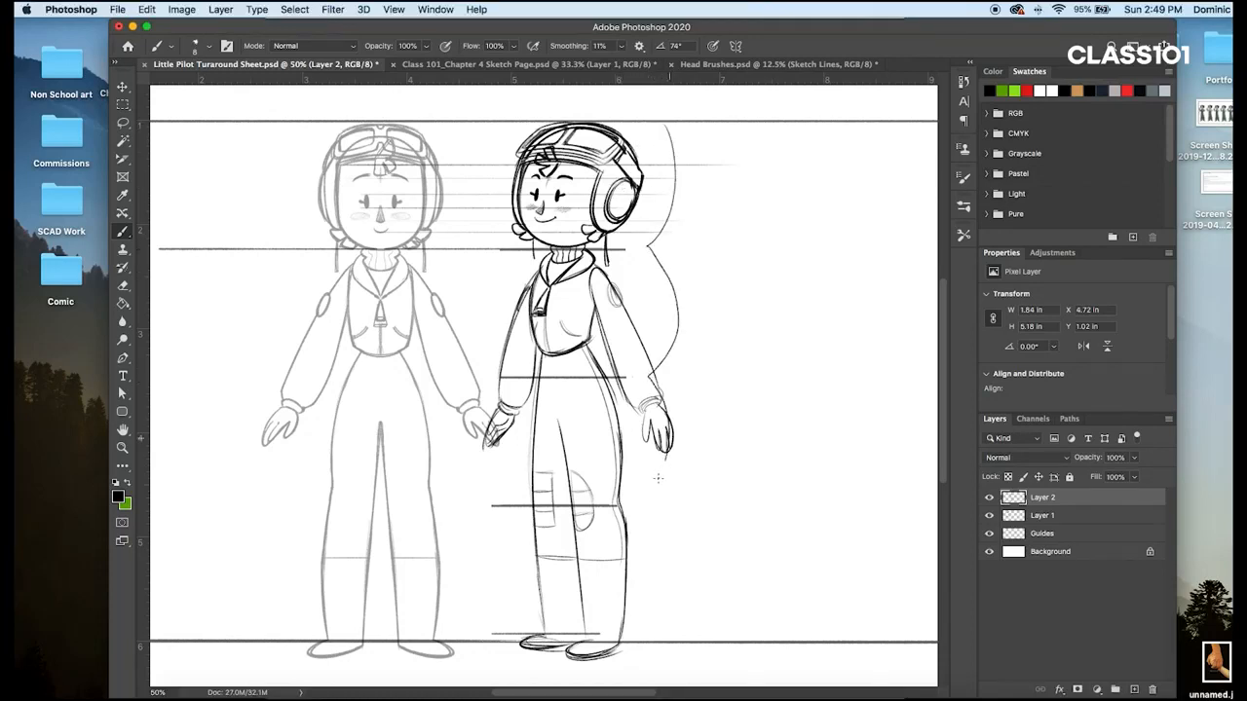
drag(659, 477, 634, 628)
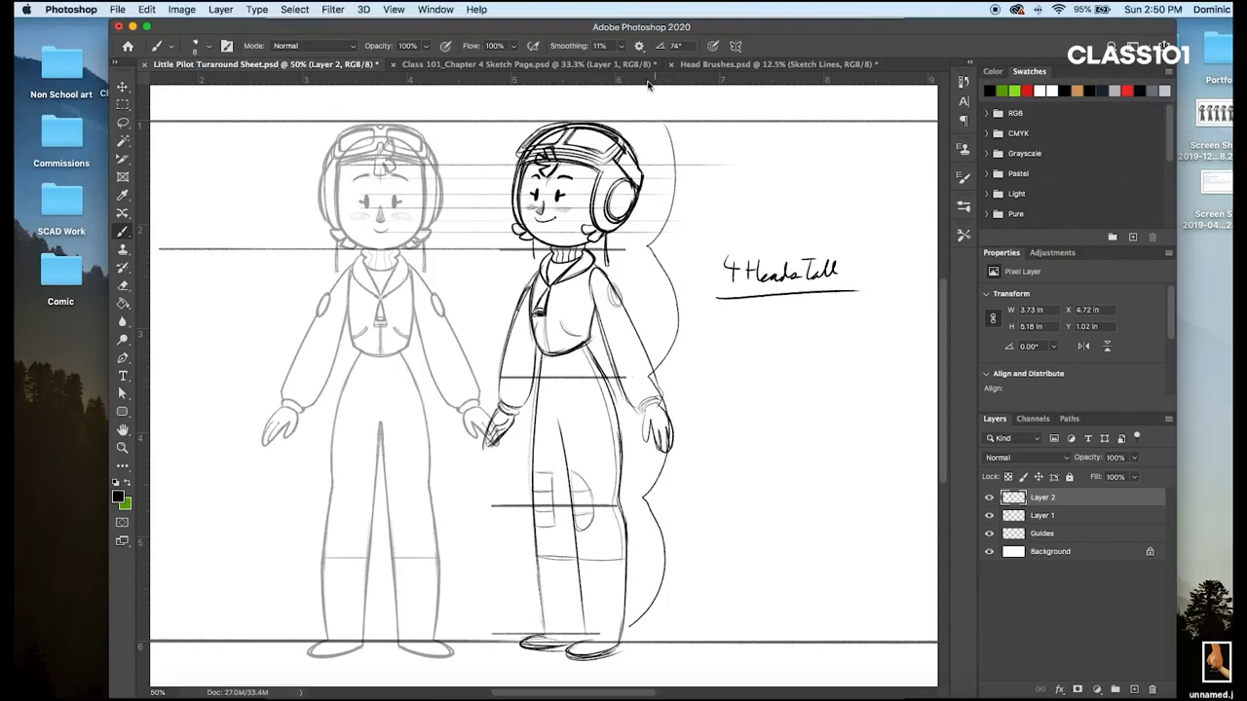
click(516, 64)
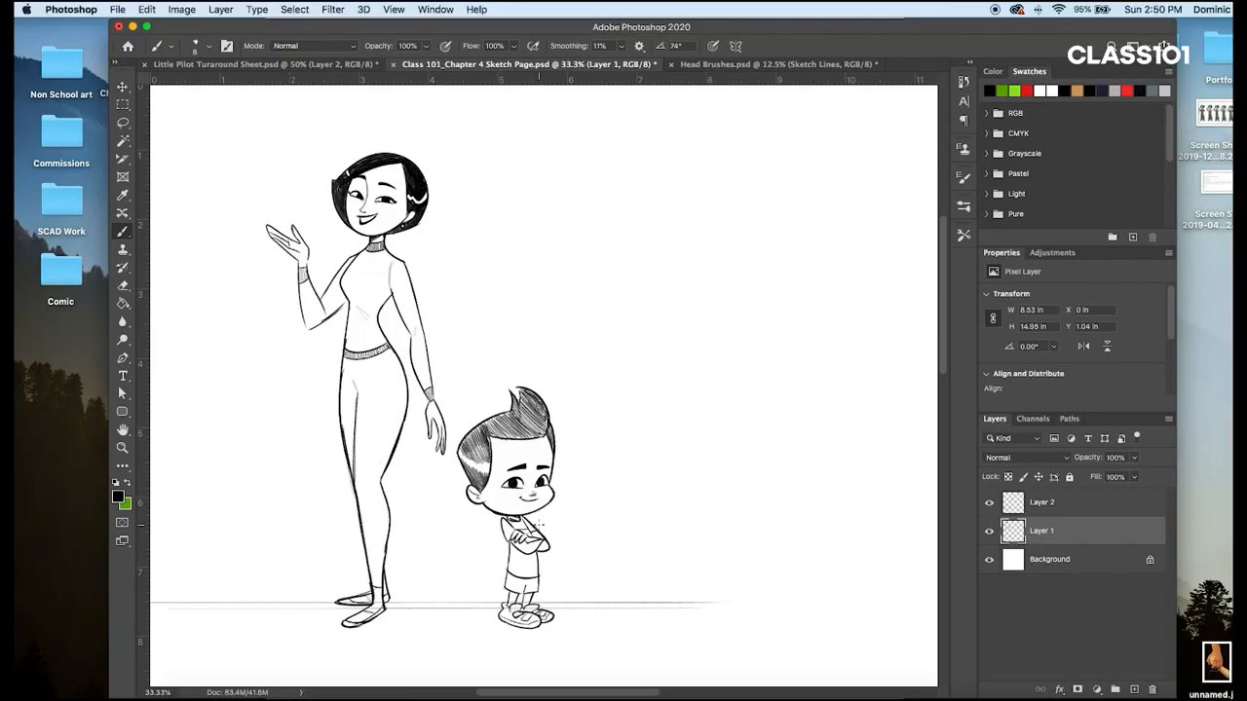
Step: Lasso a freehand selection around the boy figure, isolating him from the woman
click(123, 122)
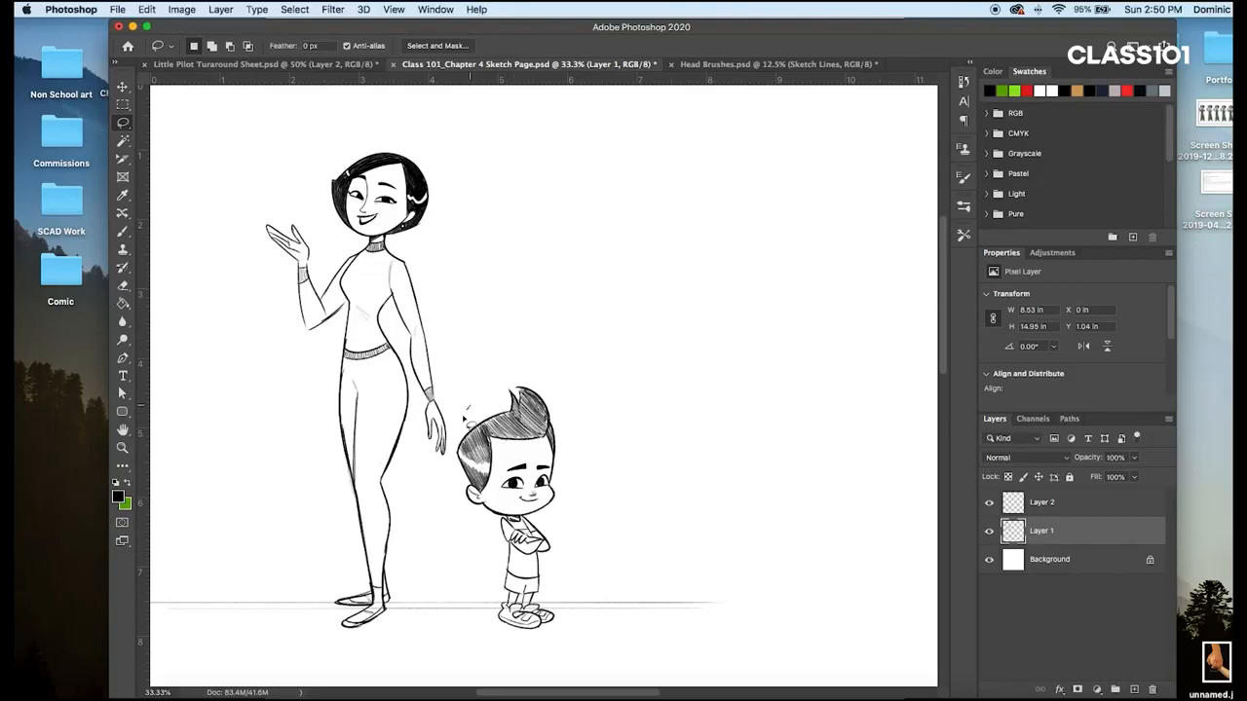
mouse_move(483, 398)
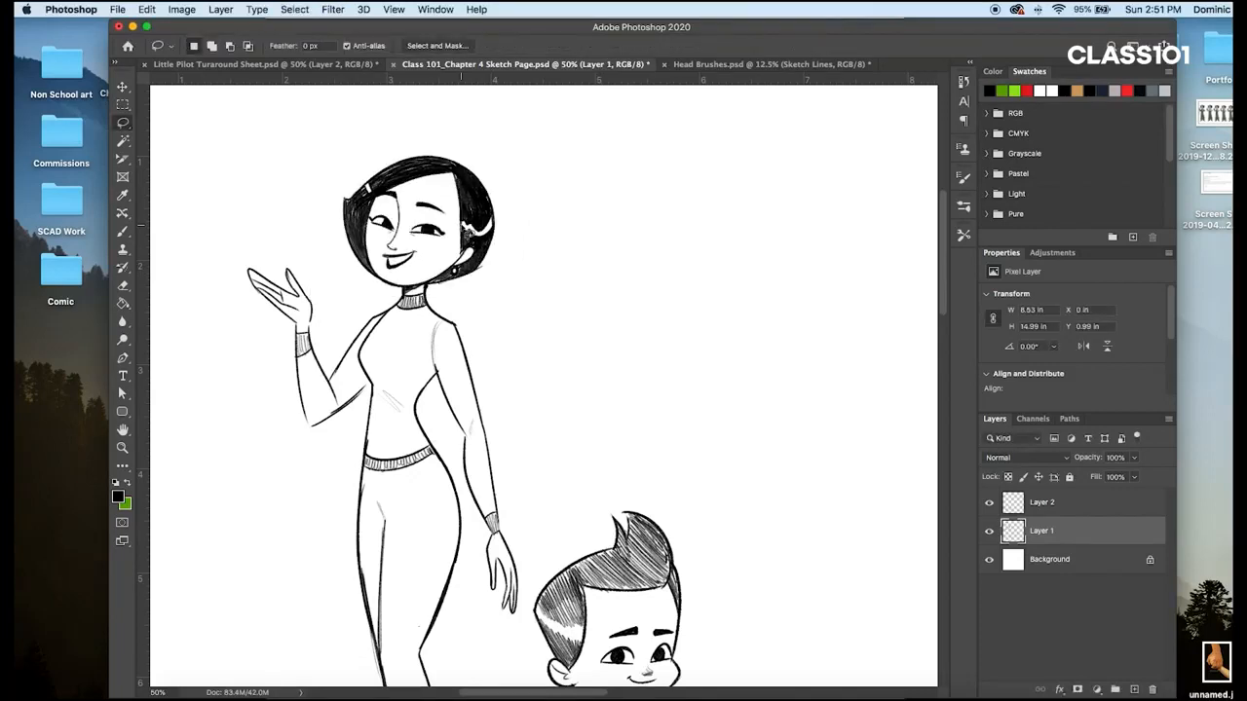
scroll(down, 3)
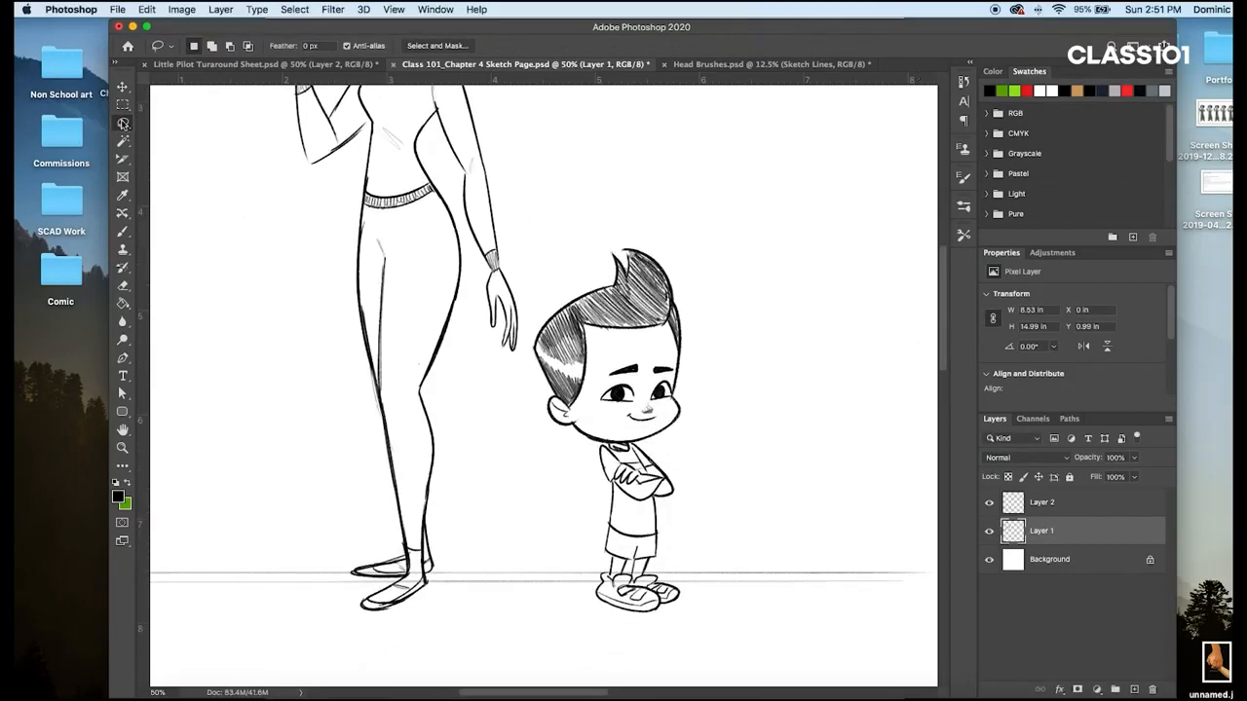
drag(555, 244, 589, 452)
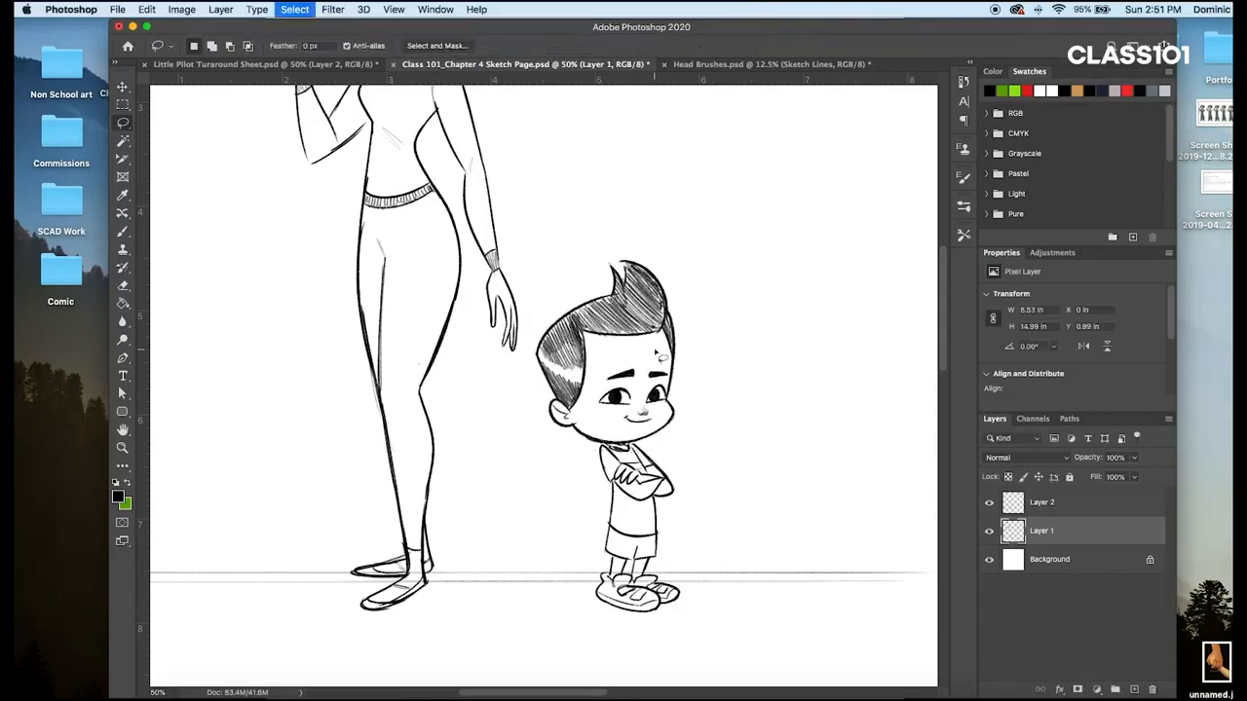
click(123, 446)
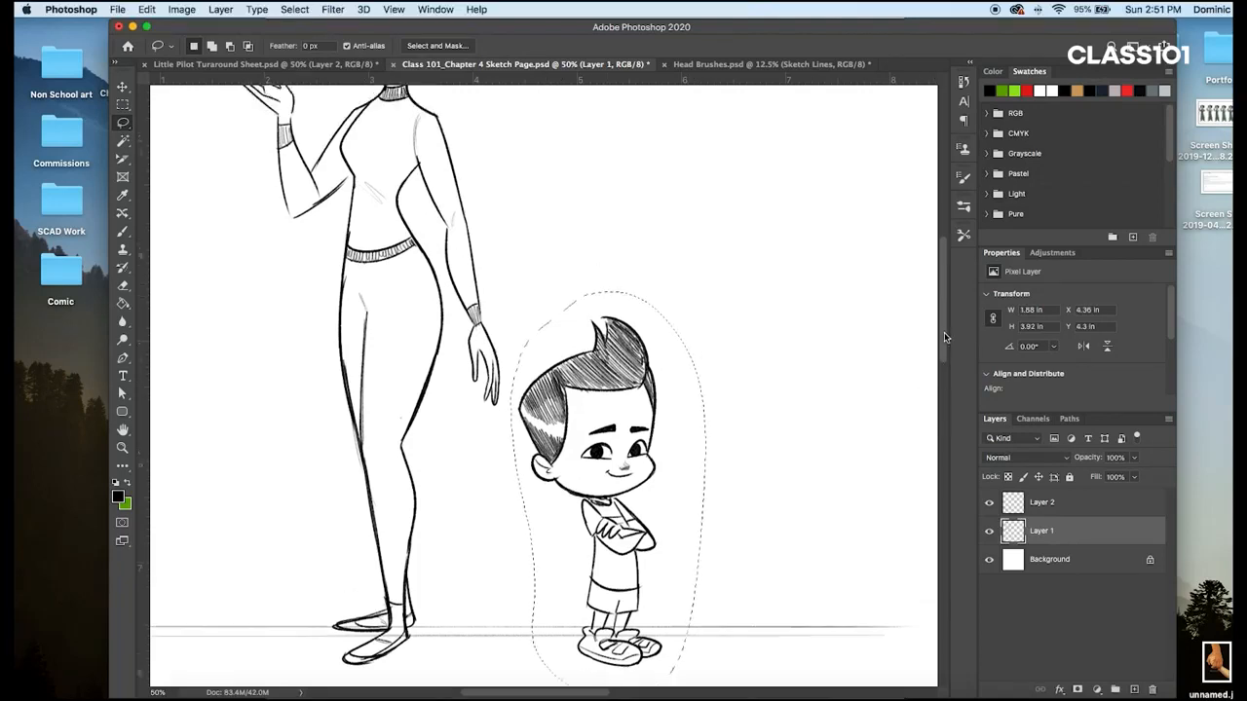
Step: Step back through the History panel to the state before the boy was selected
drag(605, 487, 600, 253)
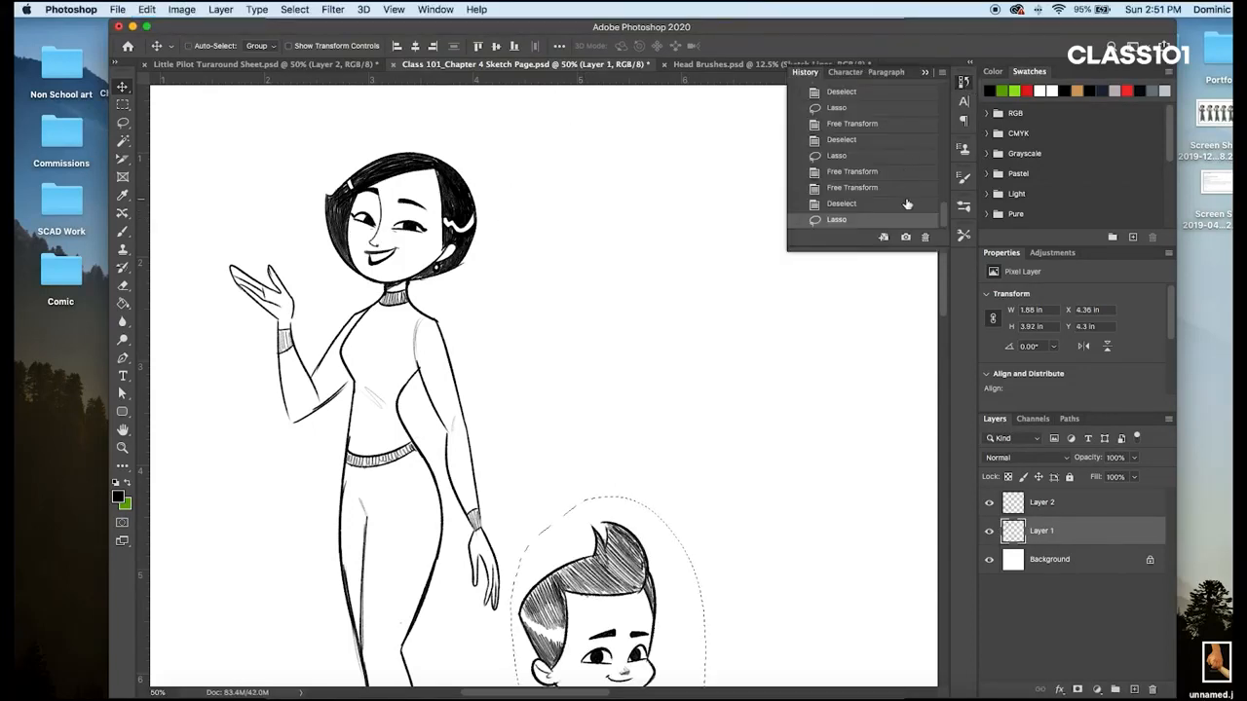
click(842, 204)
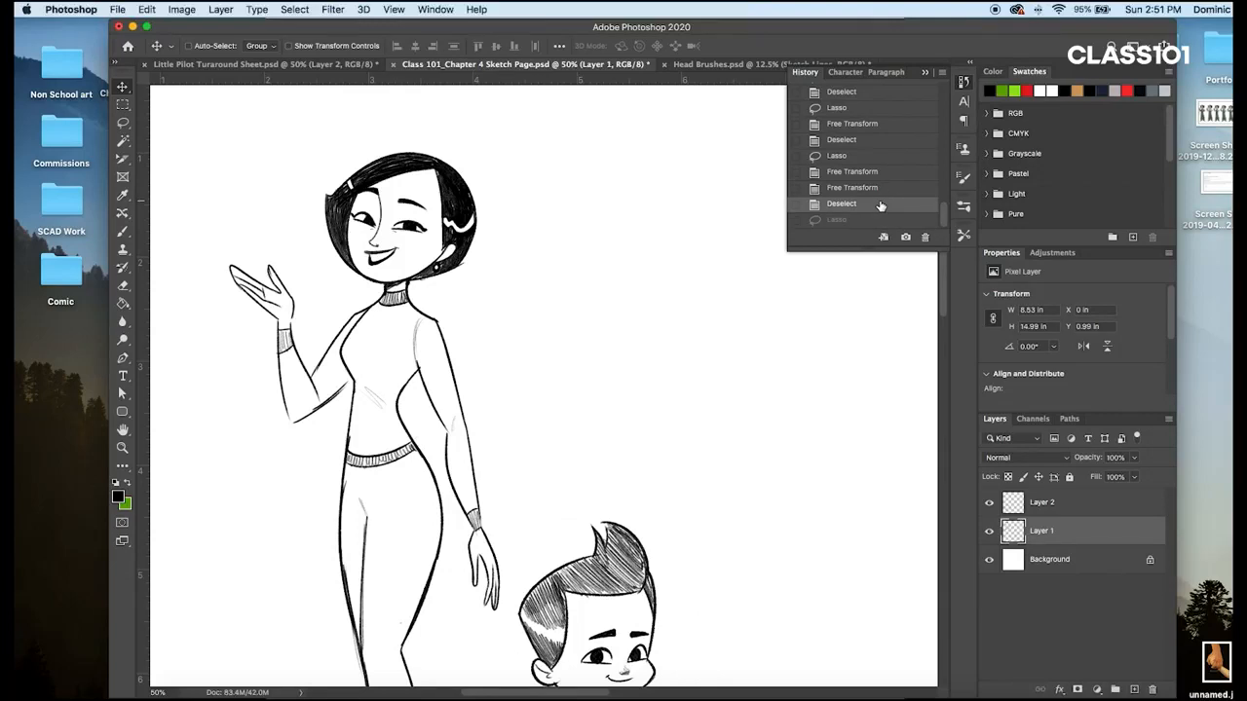
click(963, 82)
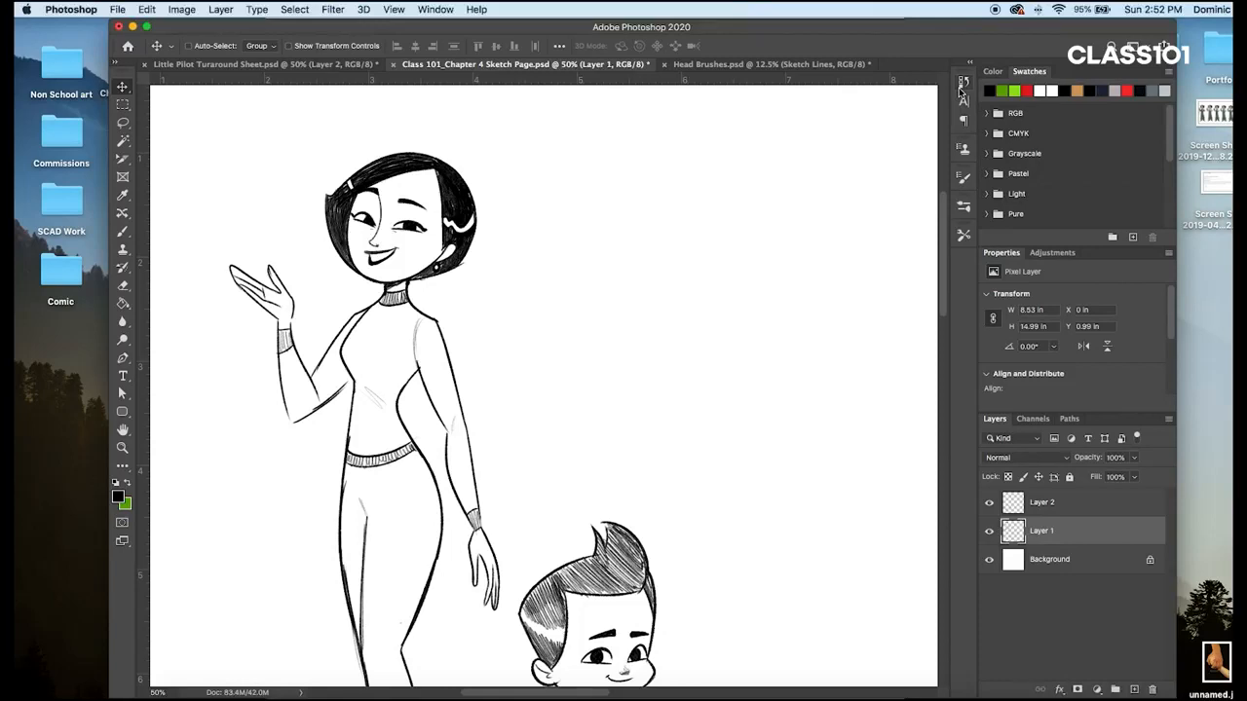
mouse_move(670, 261)
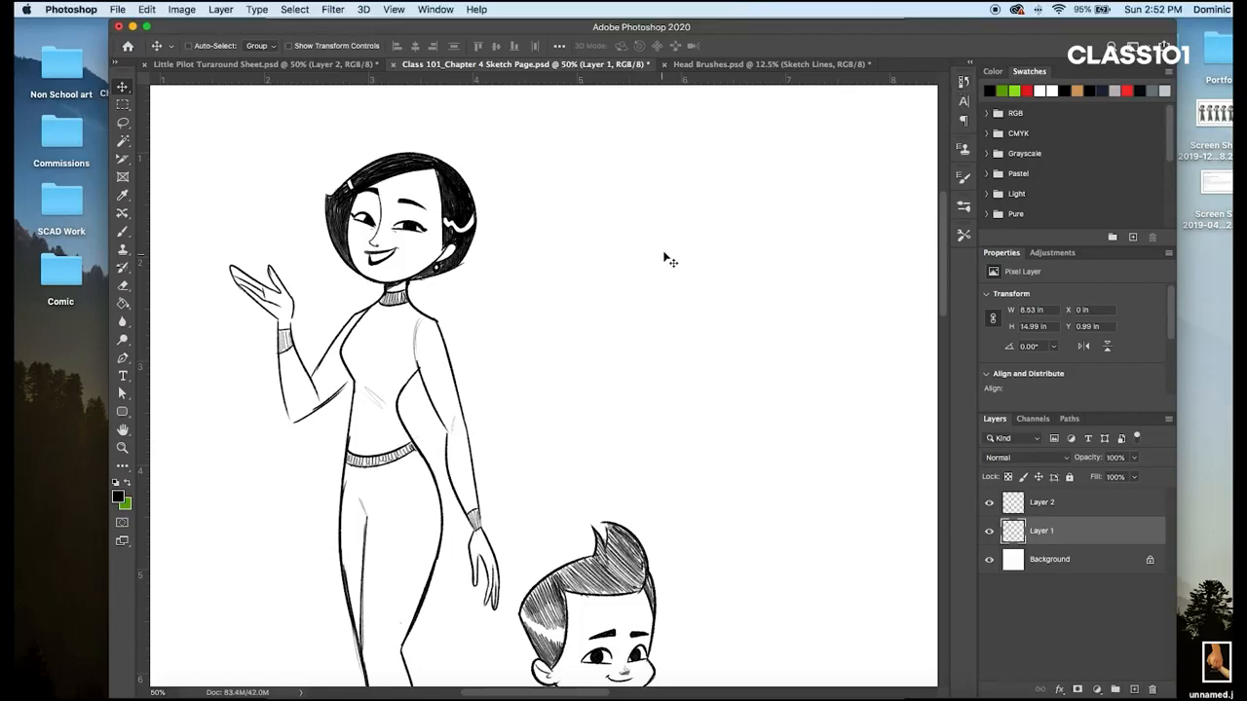
mouse_move(671, 265)
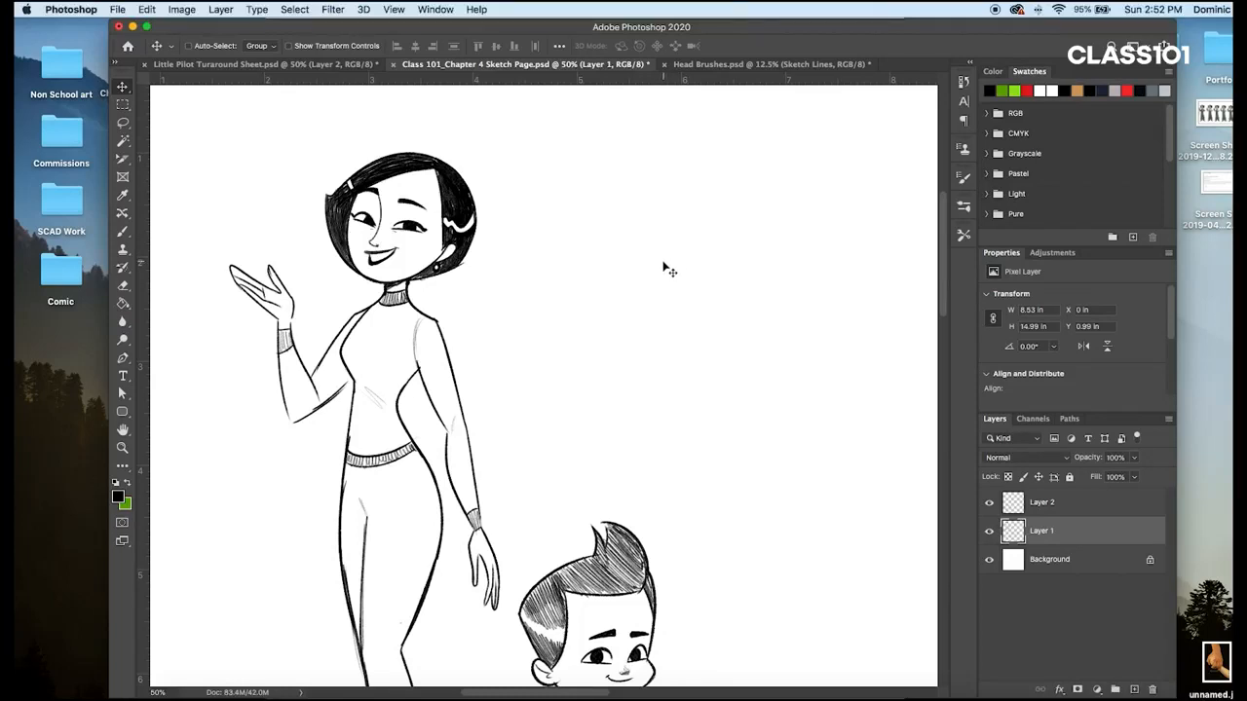
mouse_move(667, 276)
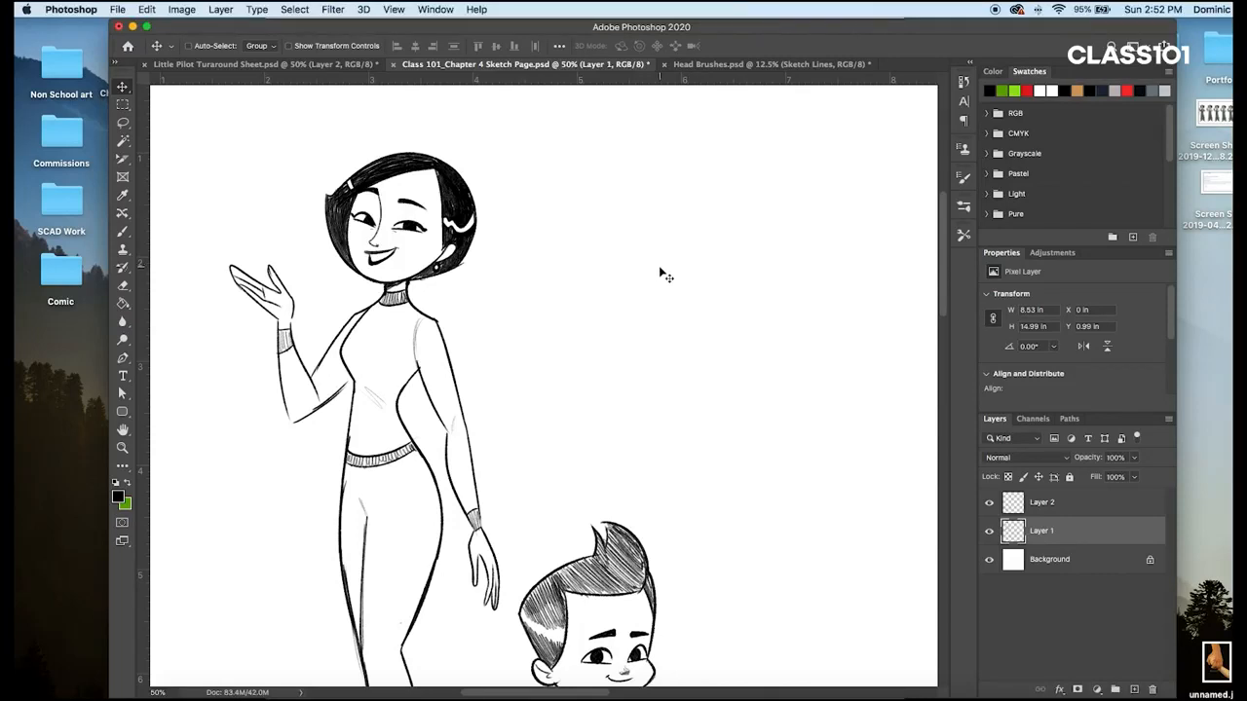
mouse_move(663, 285)
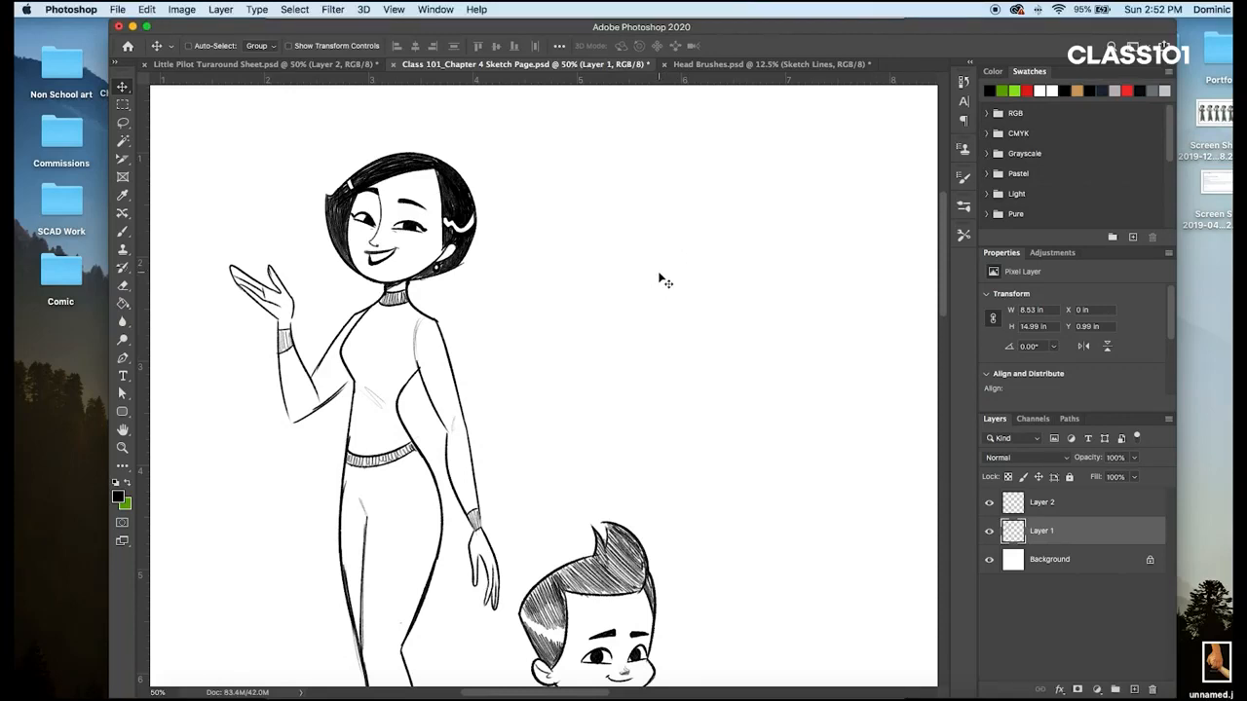
Step: Show the Head Brushes document and expand the Madeline Heads brush folder
click(766, 62)
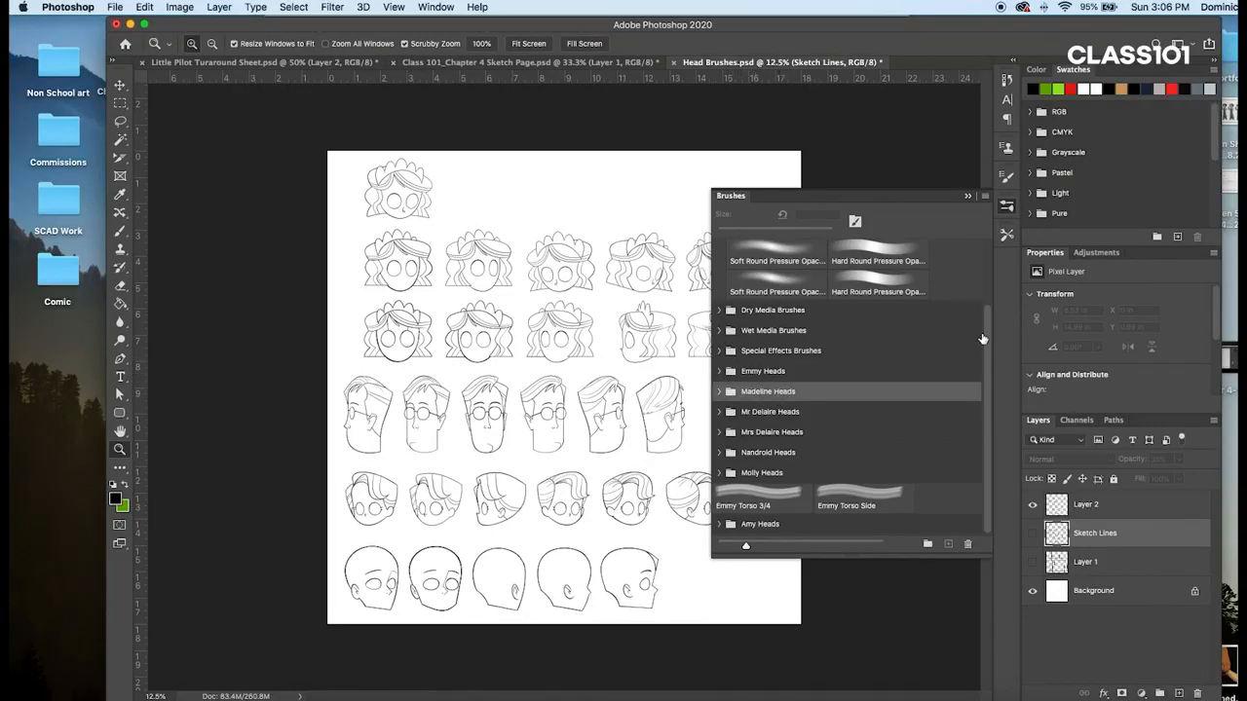
click(768, 389)
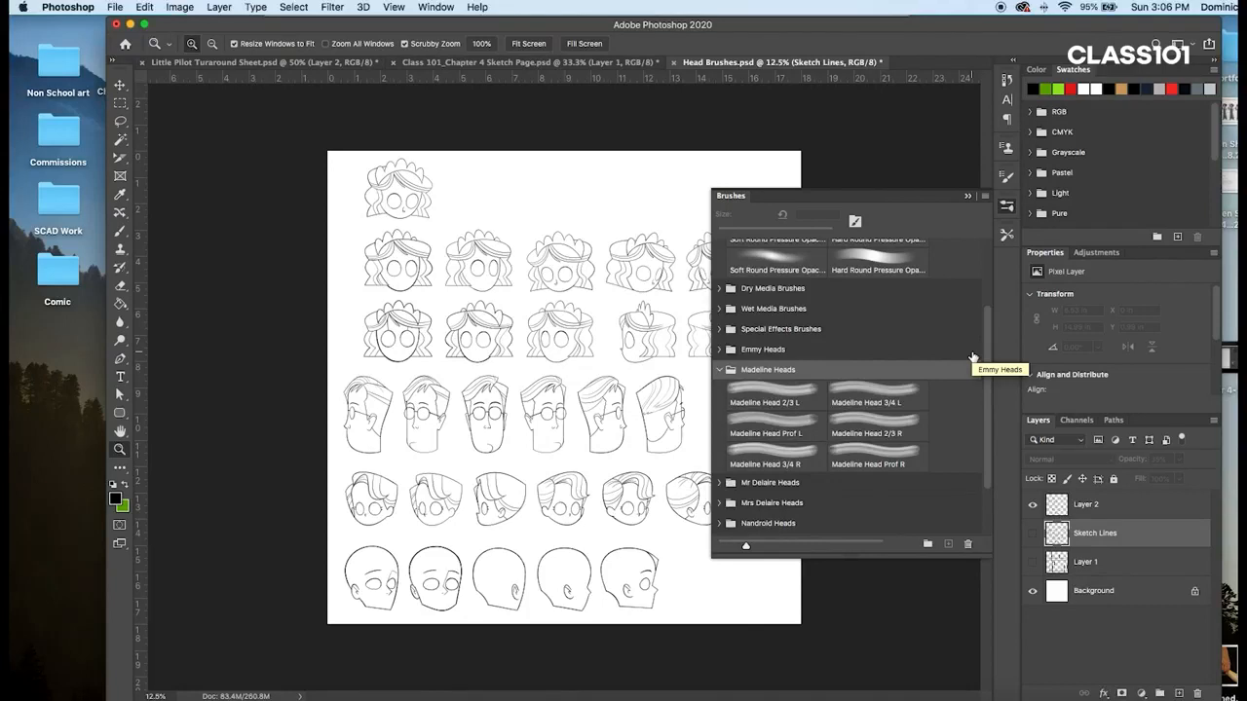
mouse_move(973, 355)
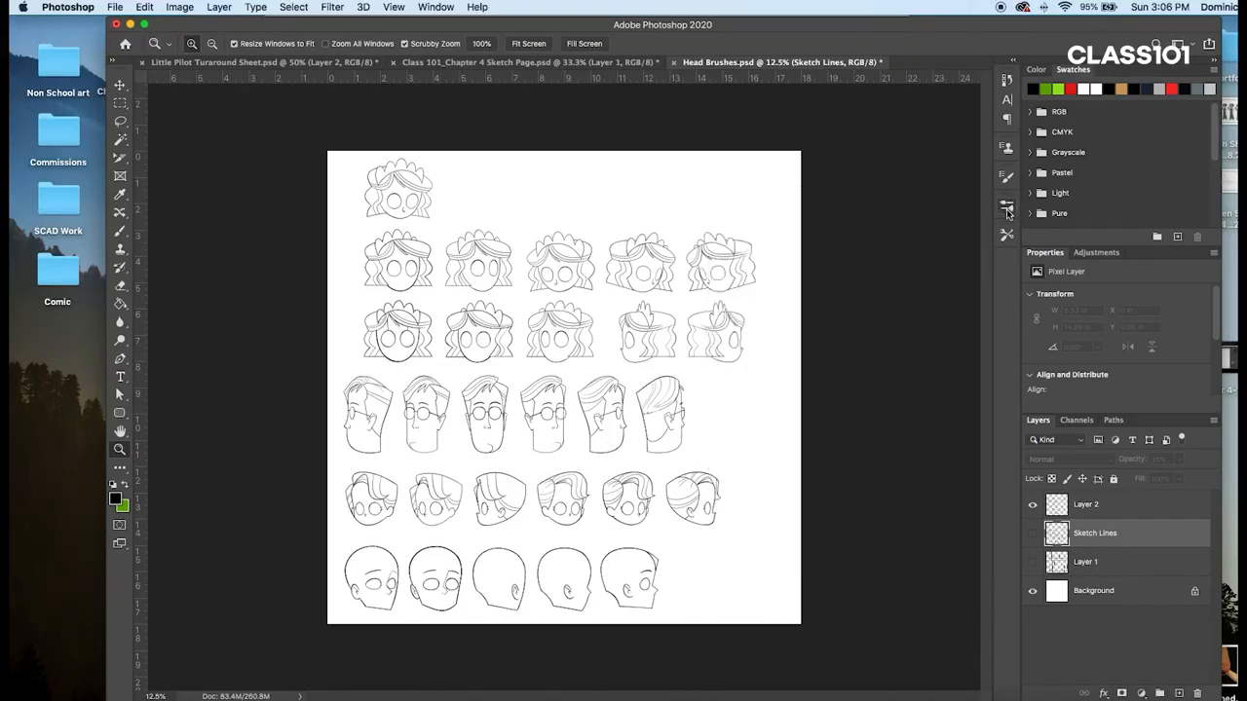
mouse_move(989, 215)
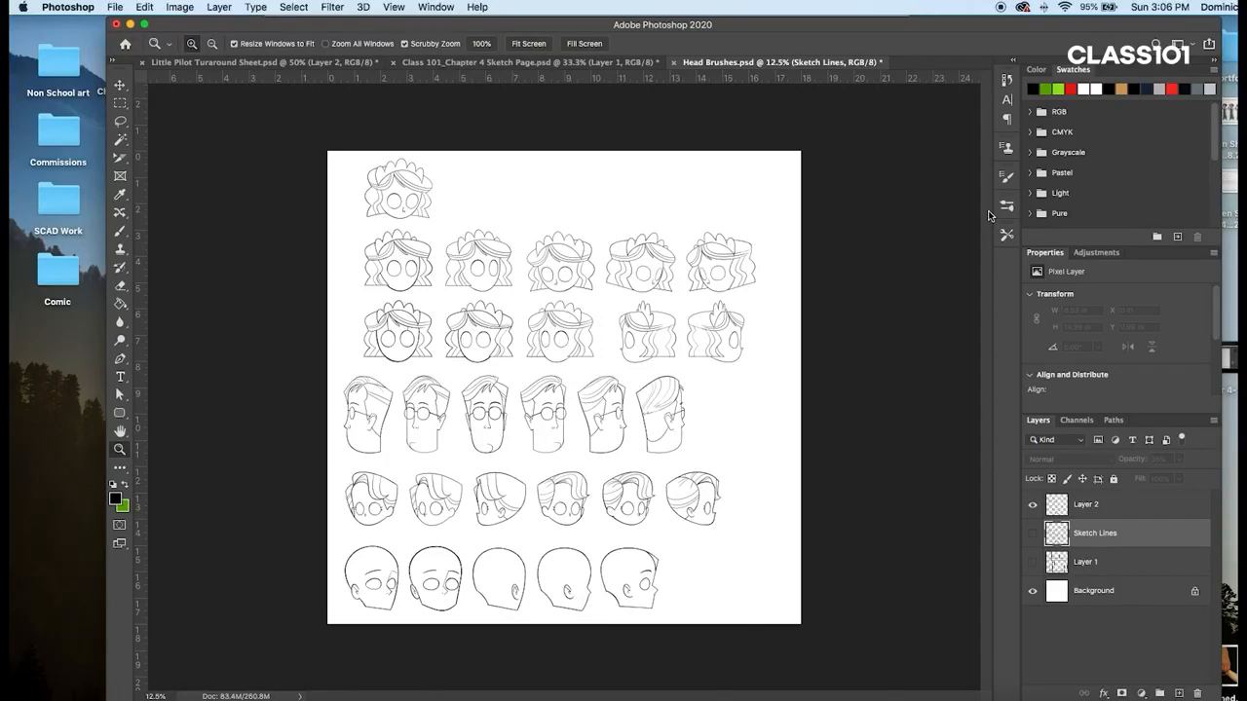
Step: On the Chapter 4 sketch page, reveal the Do ✓ comparison layer in place of the Dont X panels
click(526, 62)
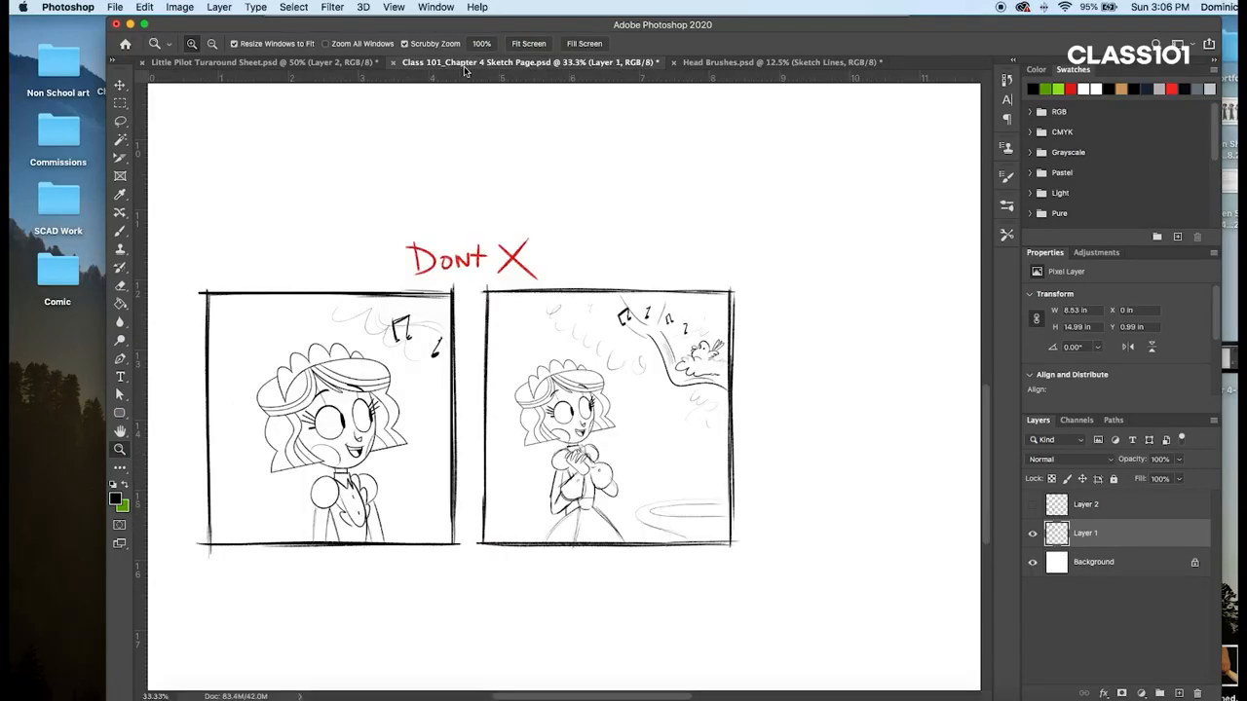
mouse_move(464, 63)
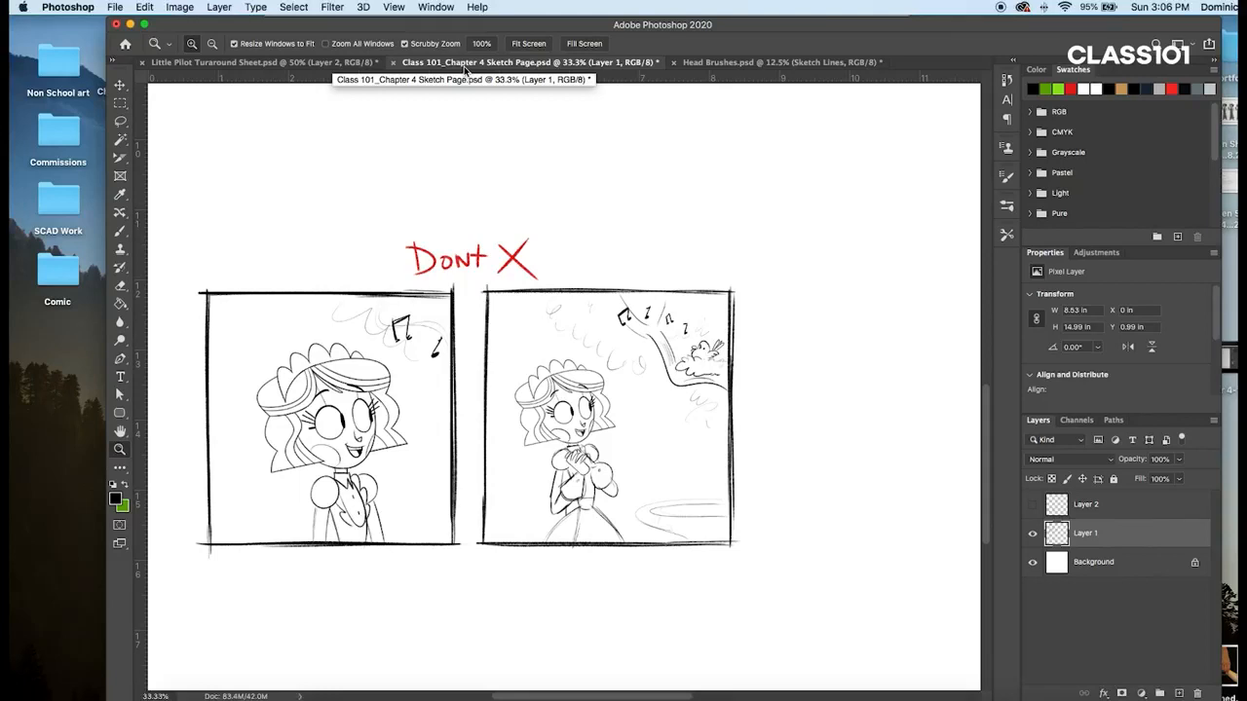
mouse_move(464, 63)
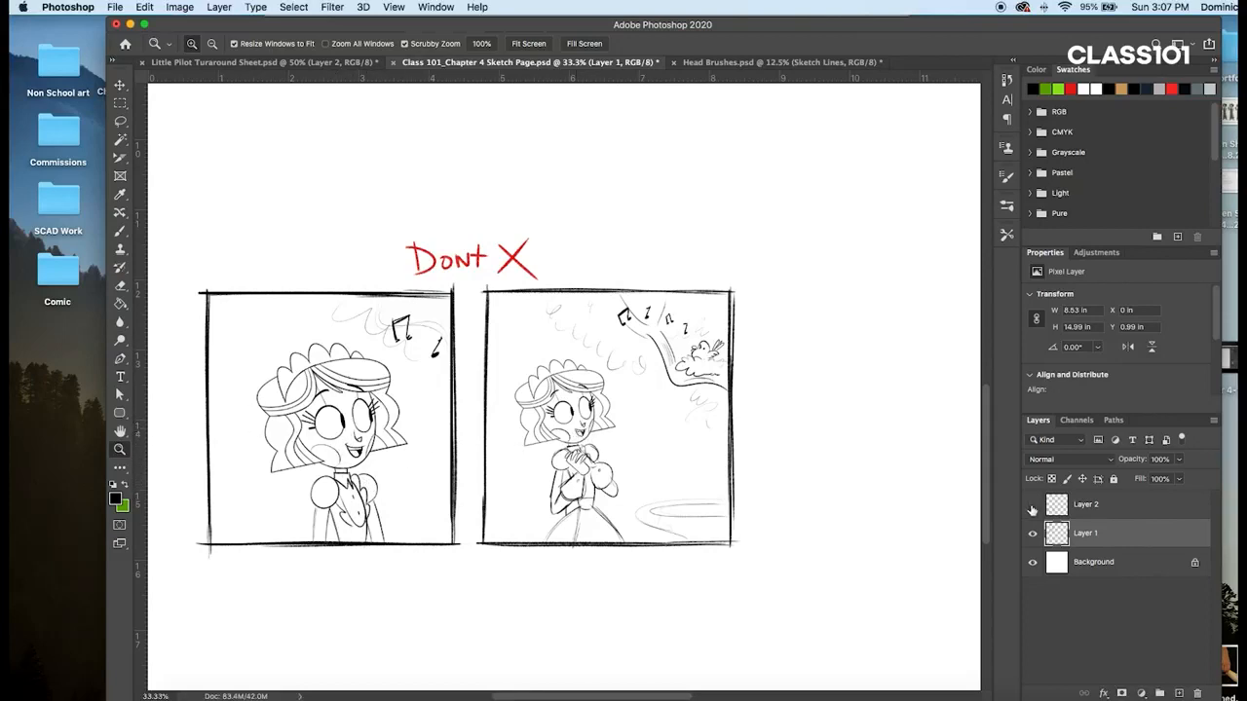
click(1033, 534)
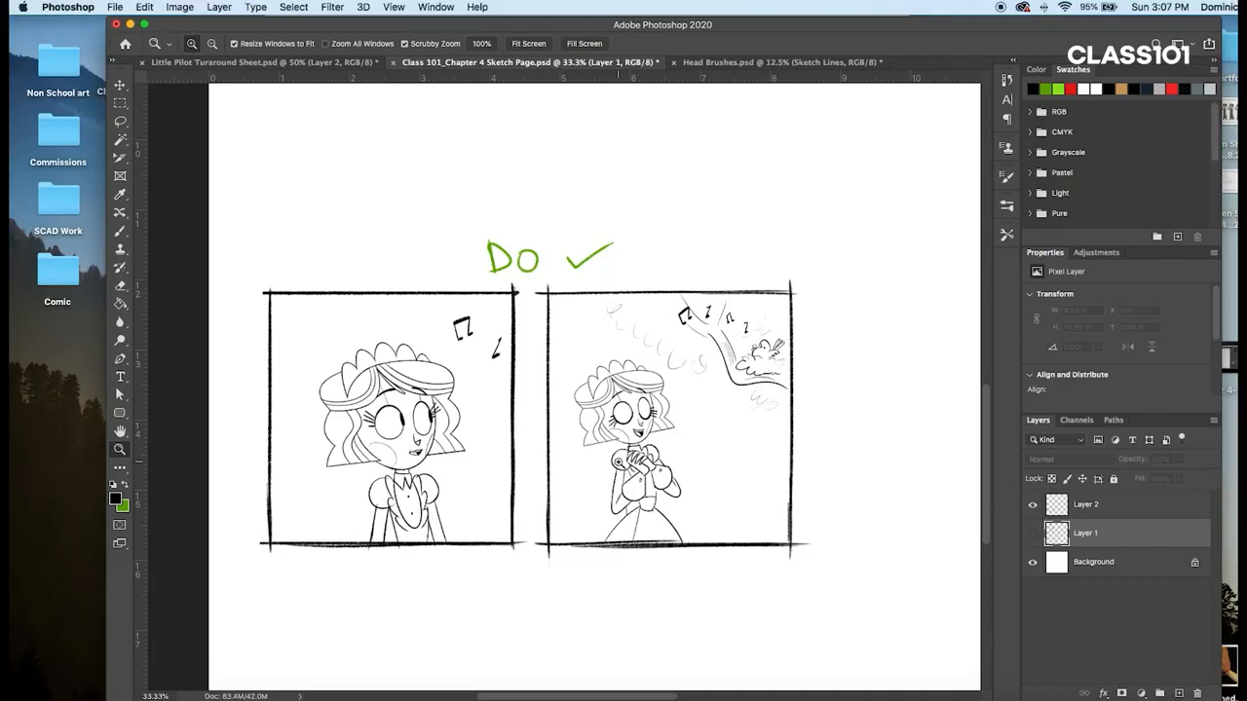
Step: Return to the Head Brushes.psd document with its construction-line overlay
click(760, 62)
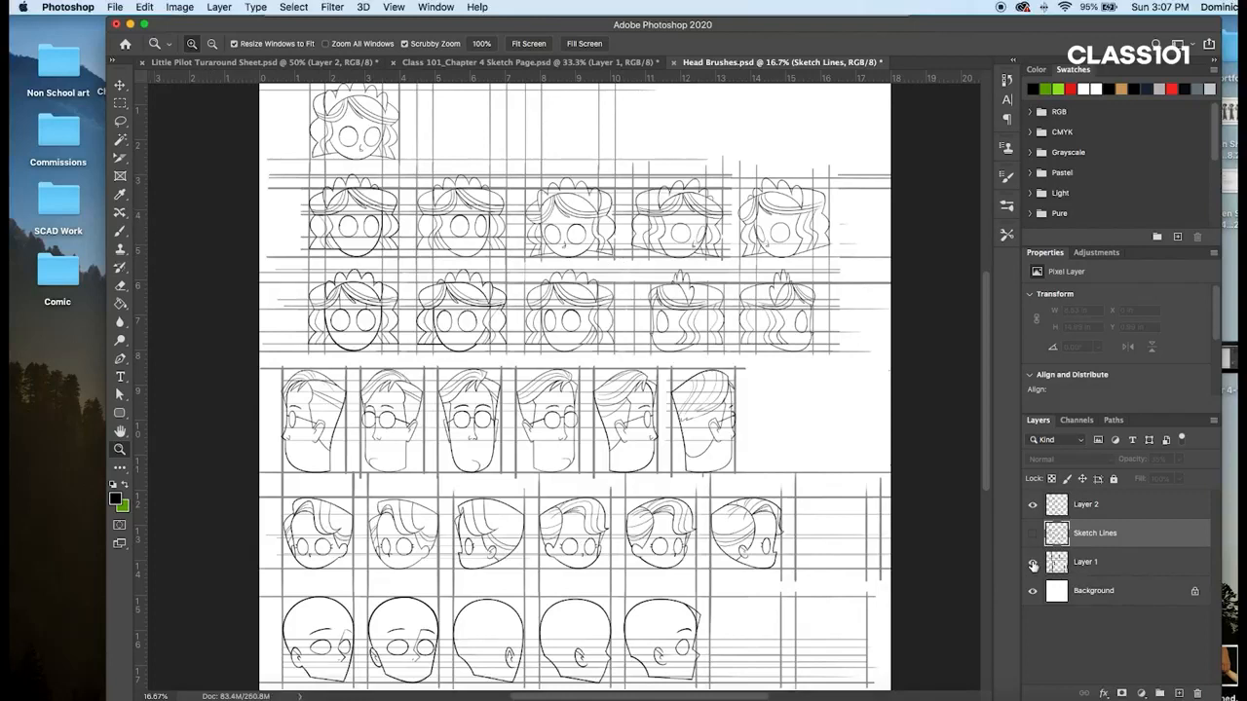
Step: Hide the construction lines layer and zoom in on the boy's profile heads
click(1032, 565)
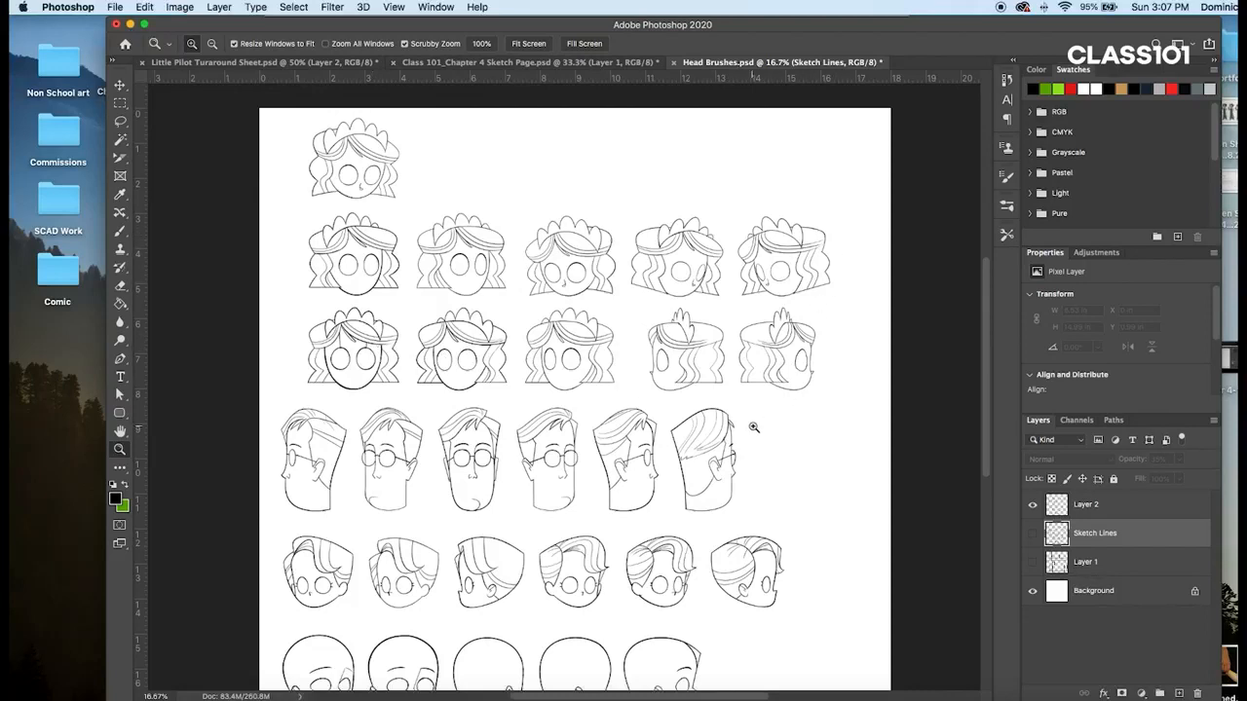
scroll(down, 3)
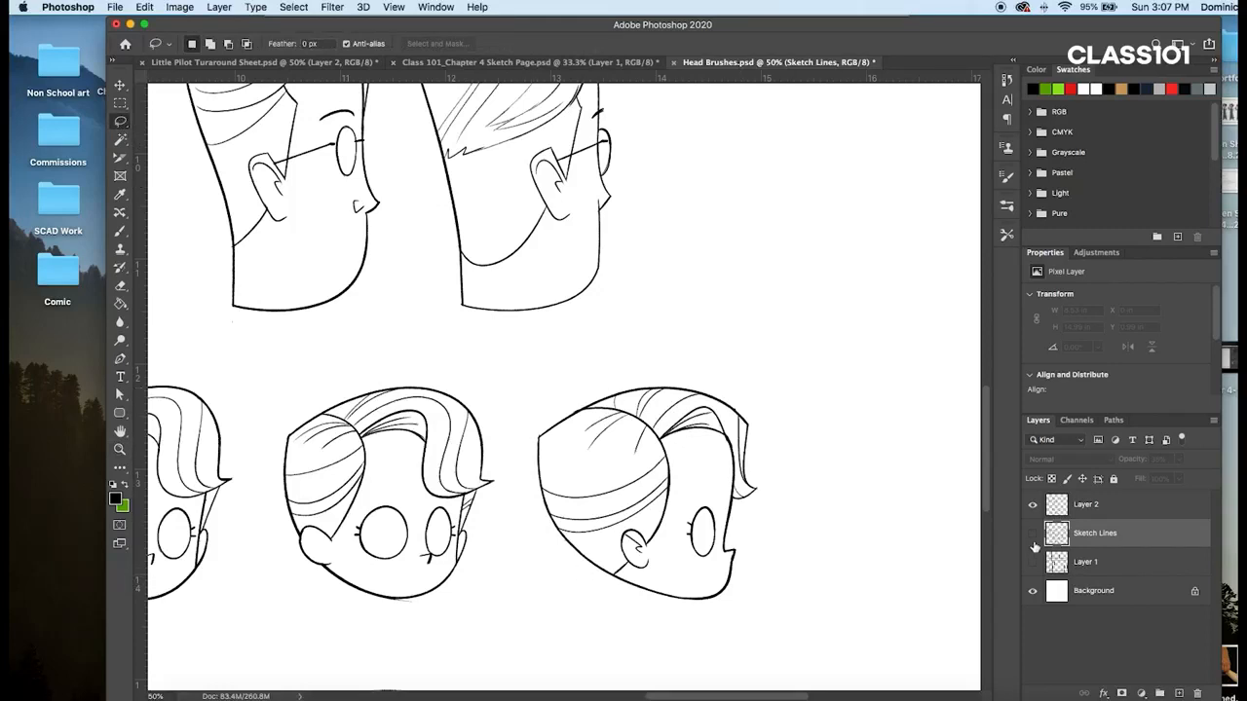
Step: Lasso the right-facing profile head, activate Layer 2 and toggle it to verify the drawing
click(1033, 562)
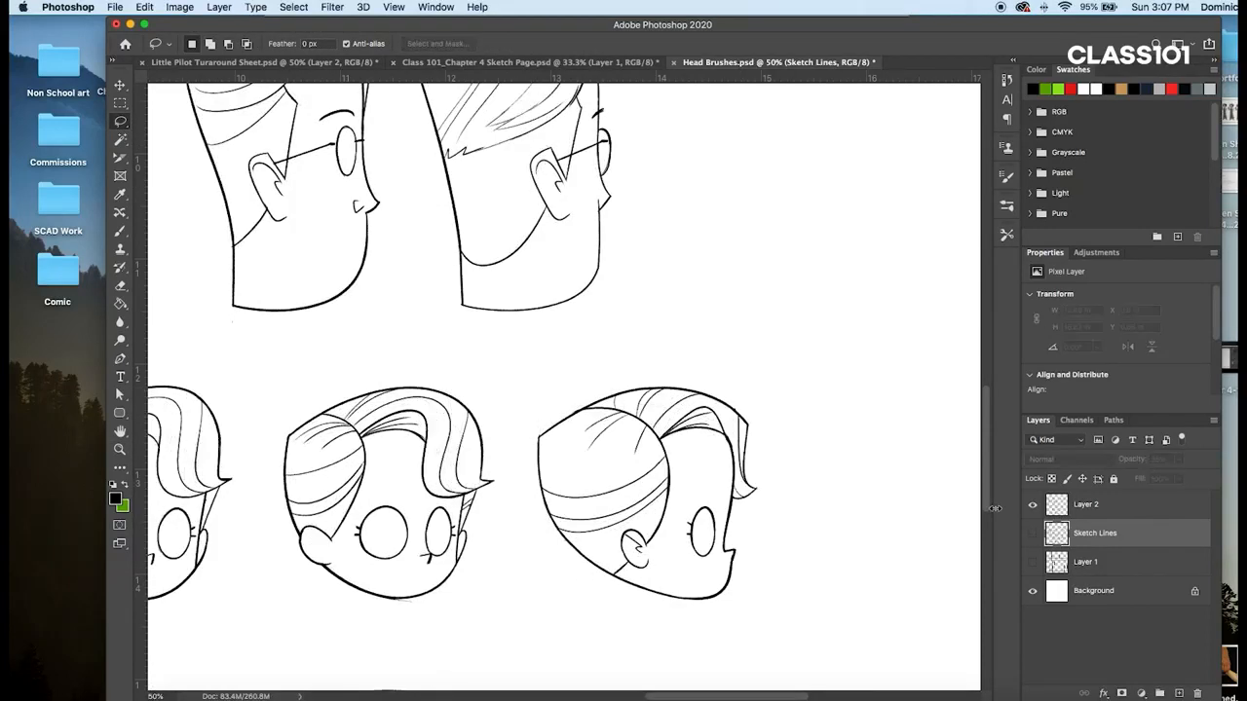
drag(523, 390, 750, 608)
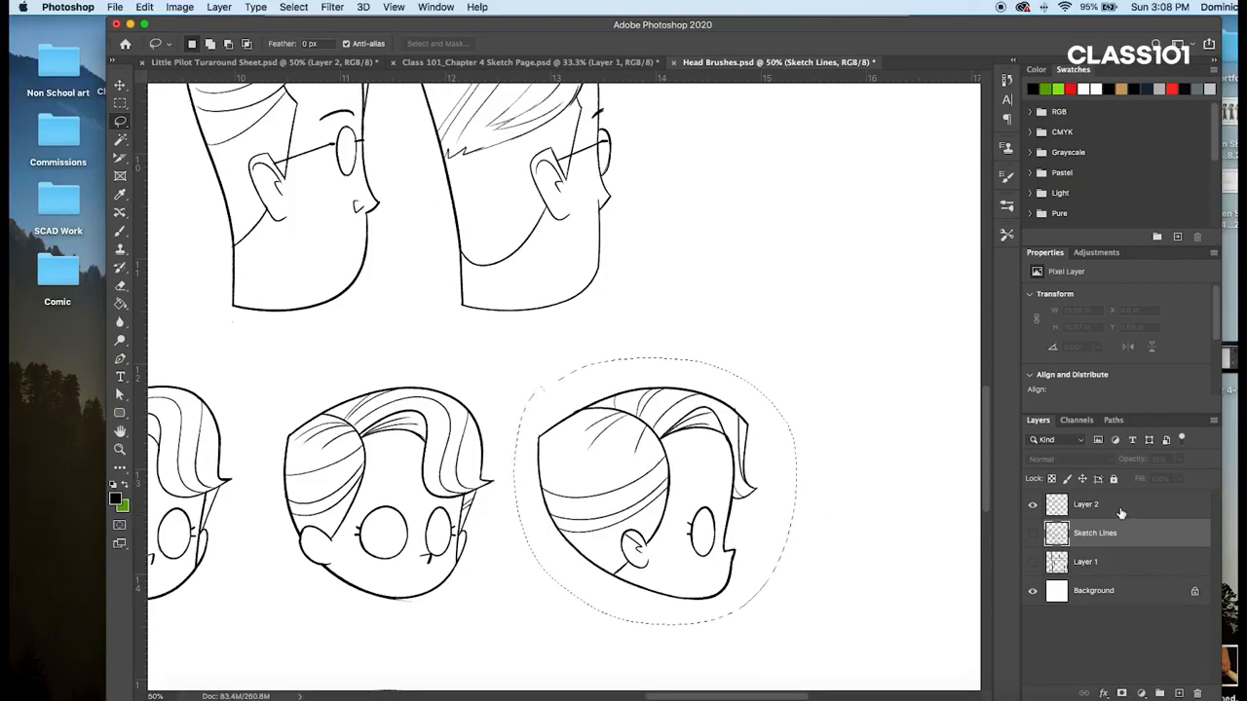
click(1085, 503)
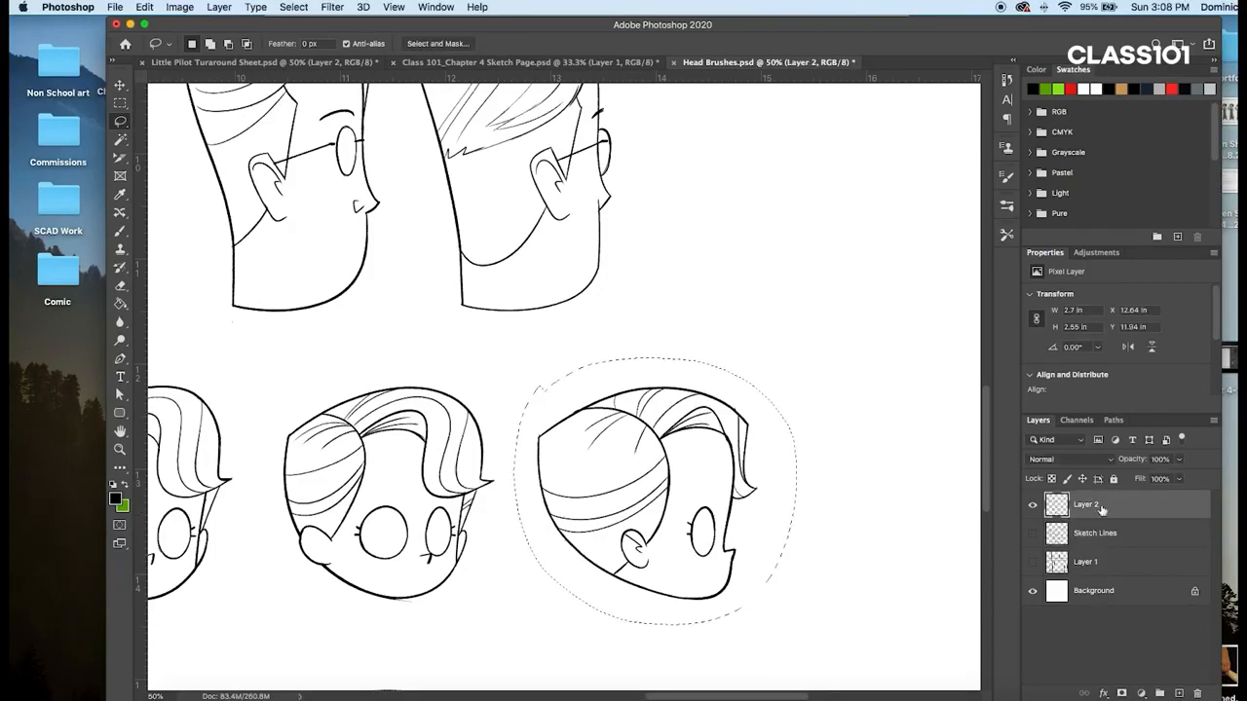
click(1033, 504)
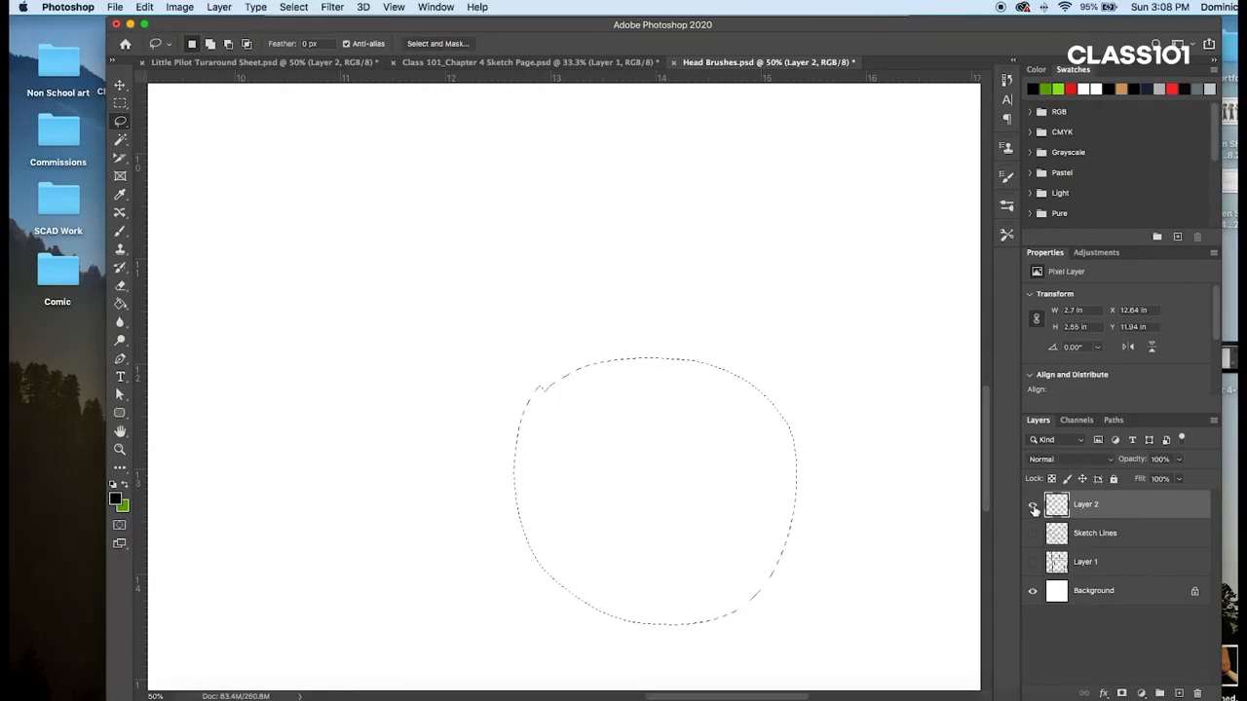
click(1033, 502)
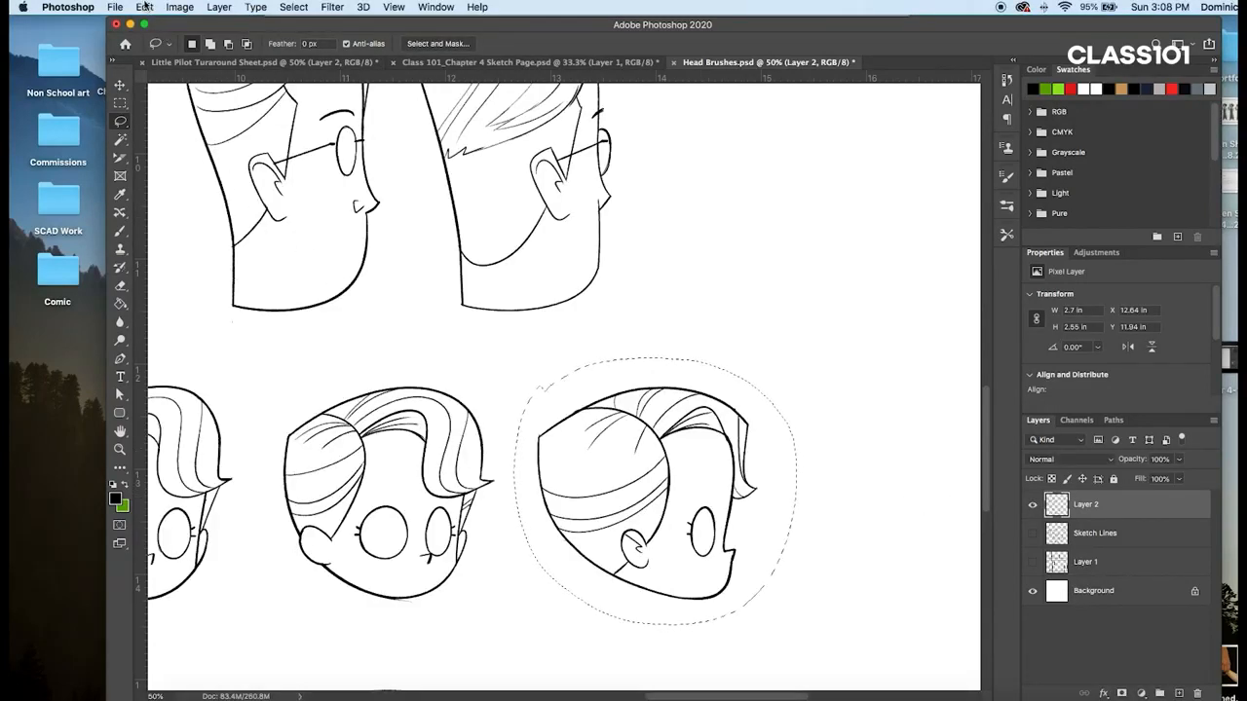
Step: Define the selected head as a brush preset named 'Madeline Head Profile Right'
click(144, 8)
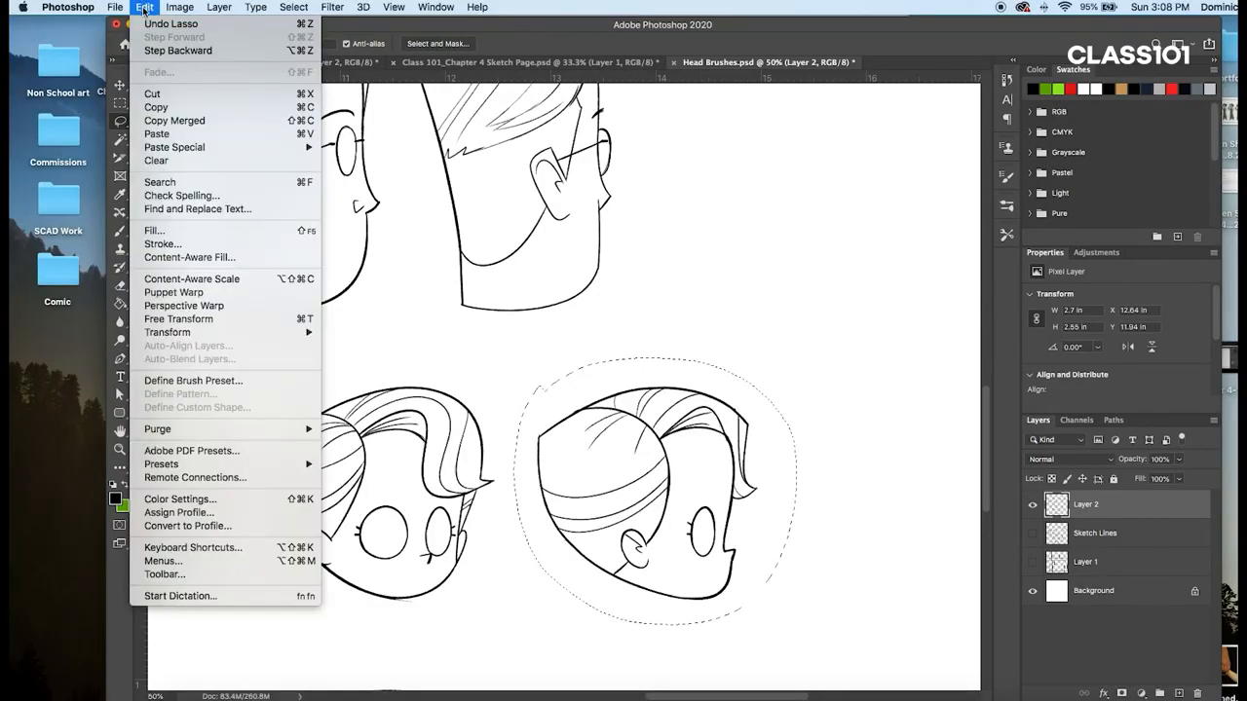
mouse_move(290, 361)
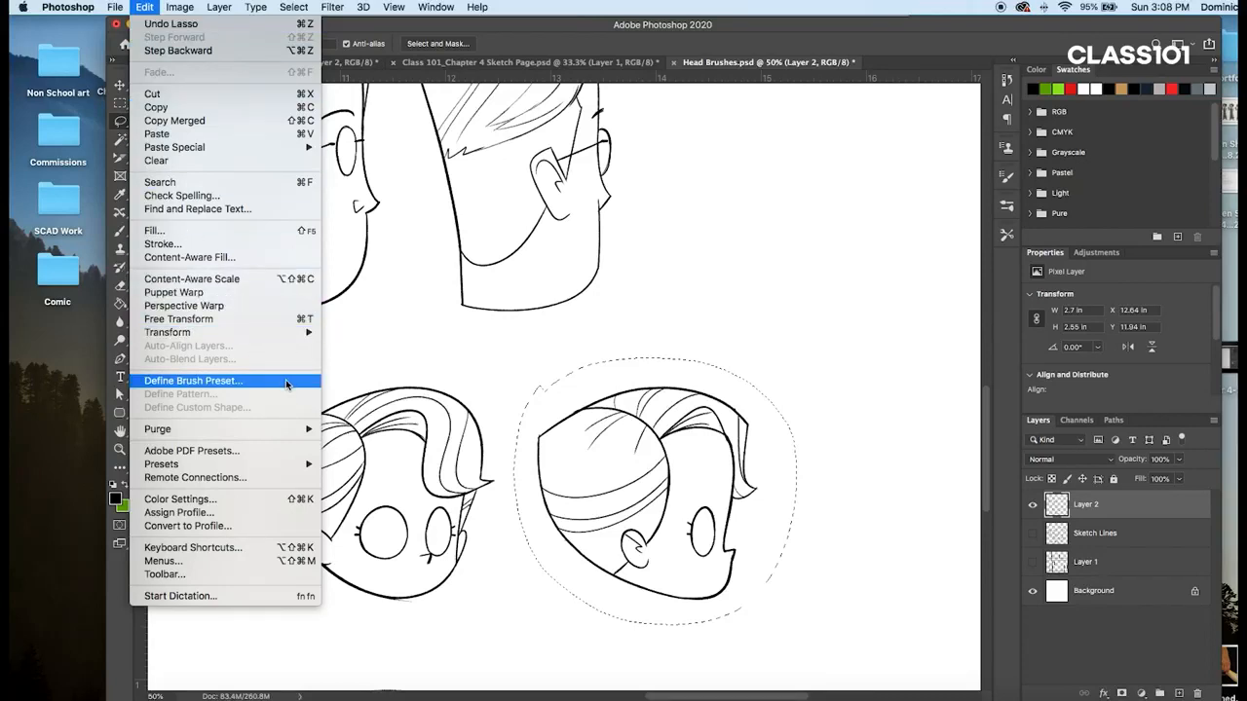
click(193, 380)
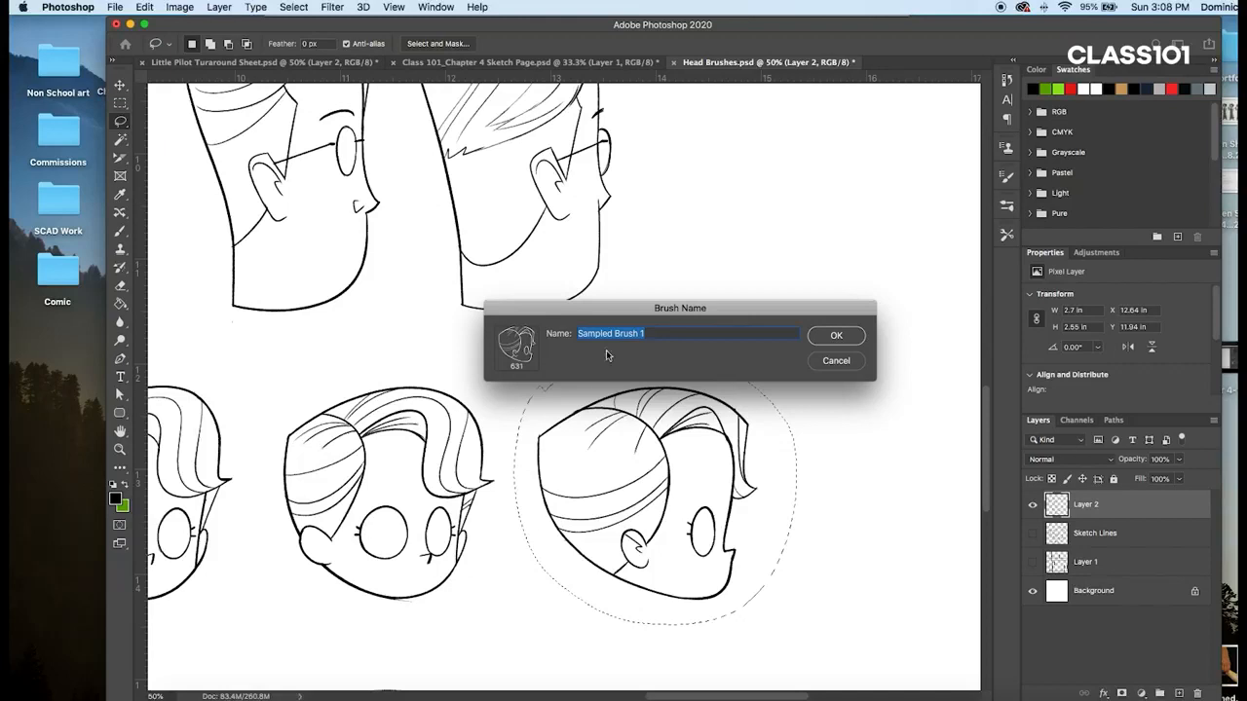
mouse_move(612, 401)
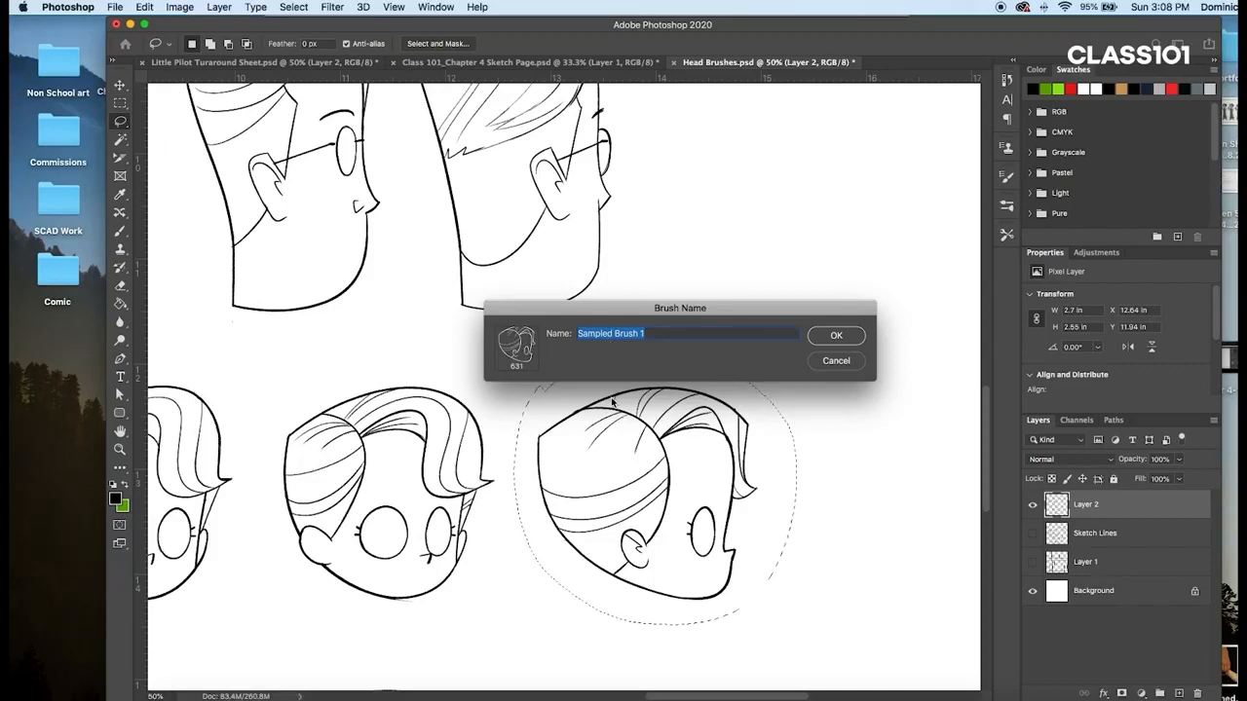
text(Madeline Head P)
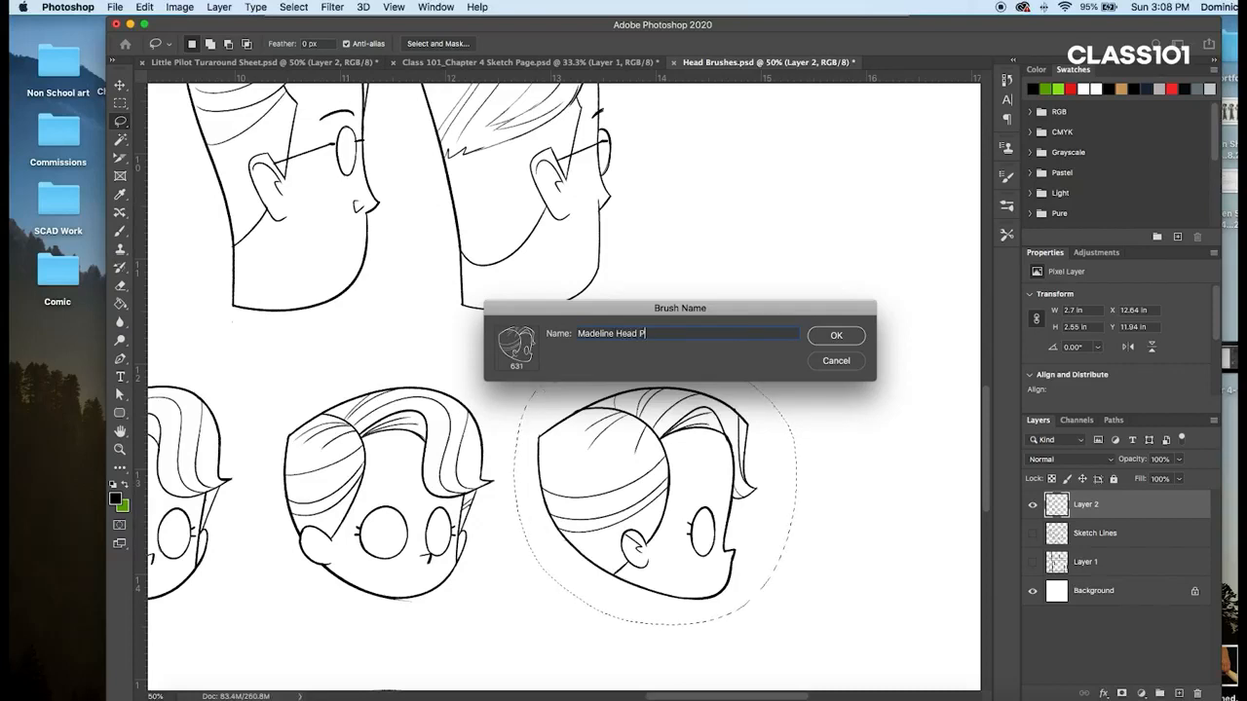
text(rofile)
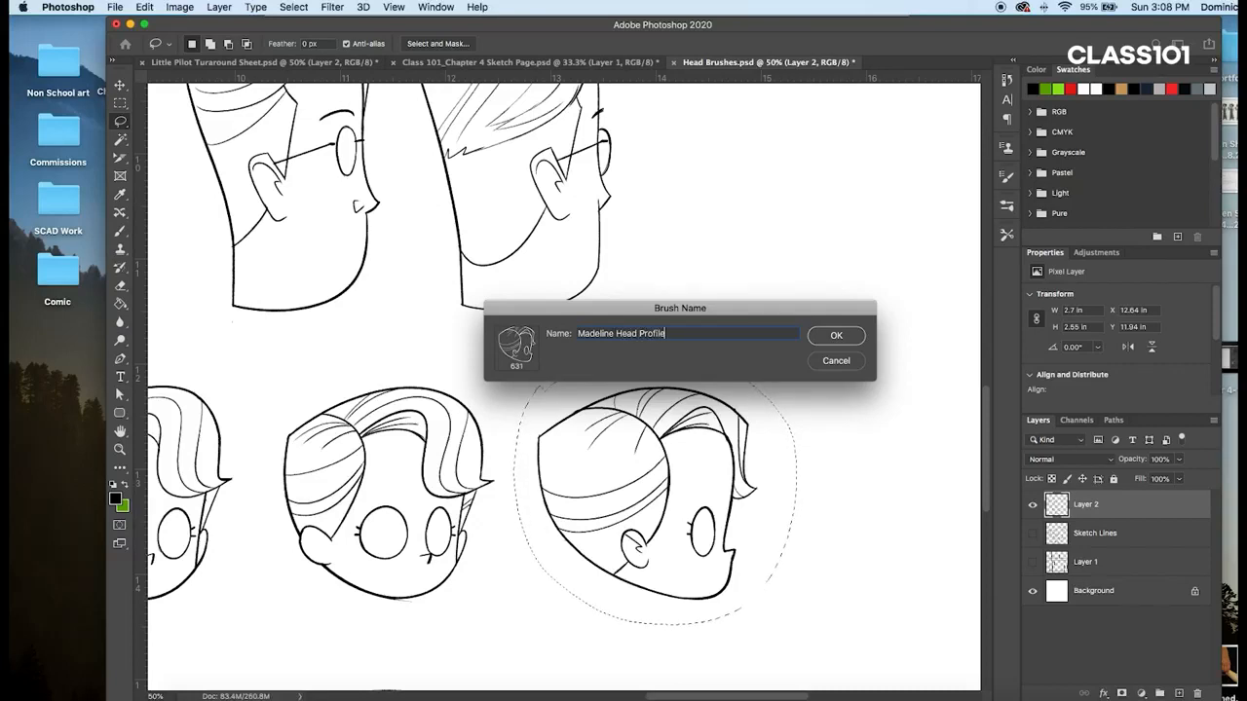
text(Right)
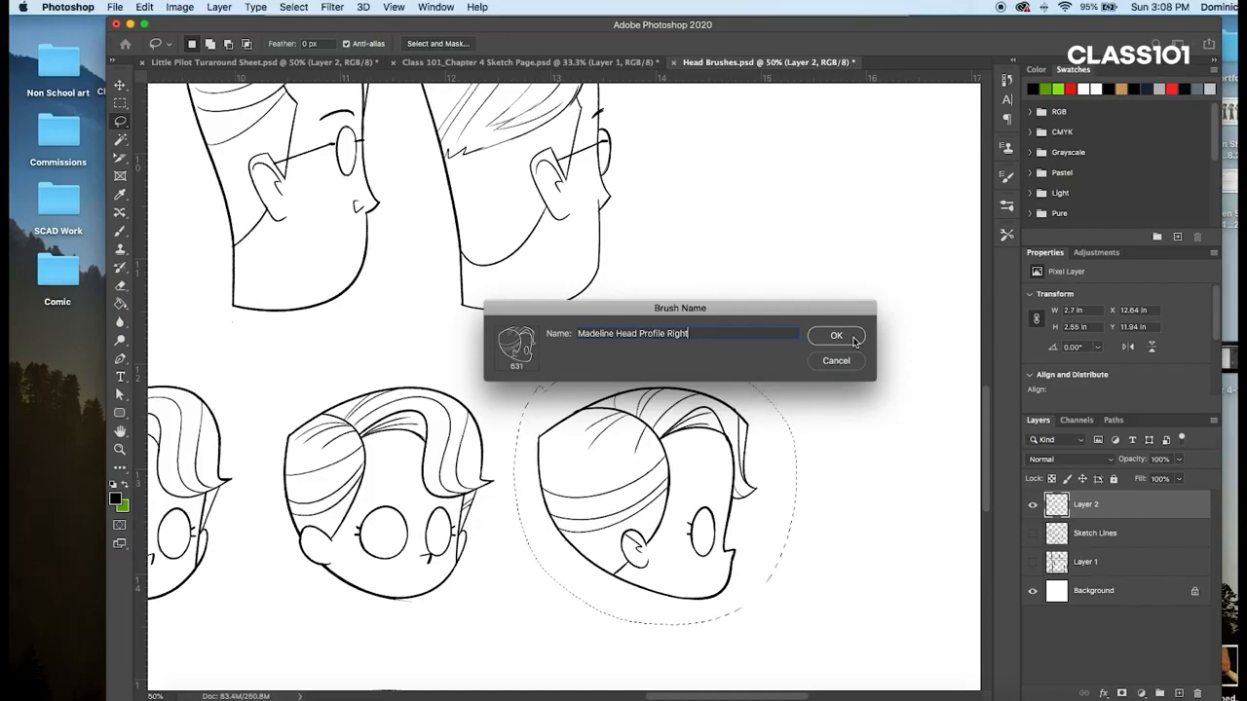
click(834, 335)
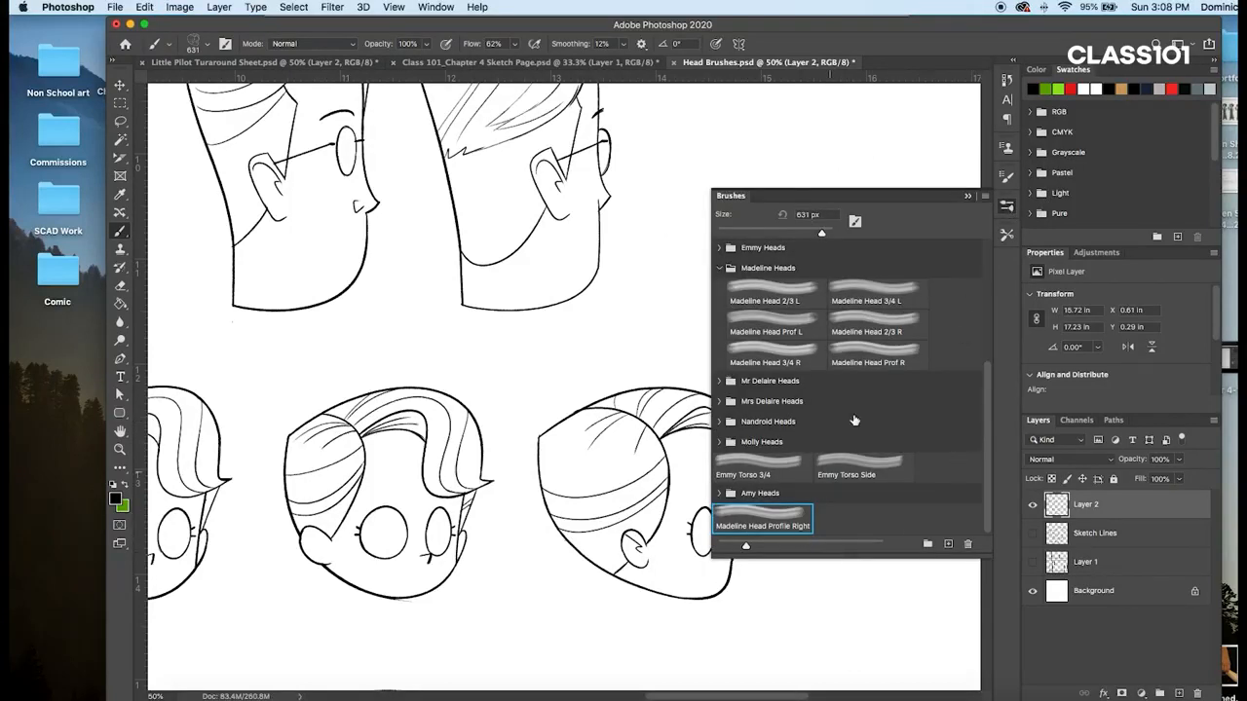
mouse_move(1007, 205)
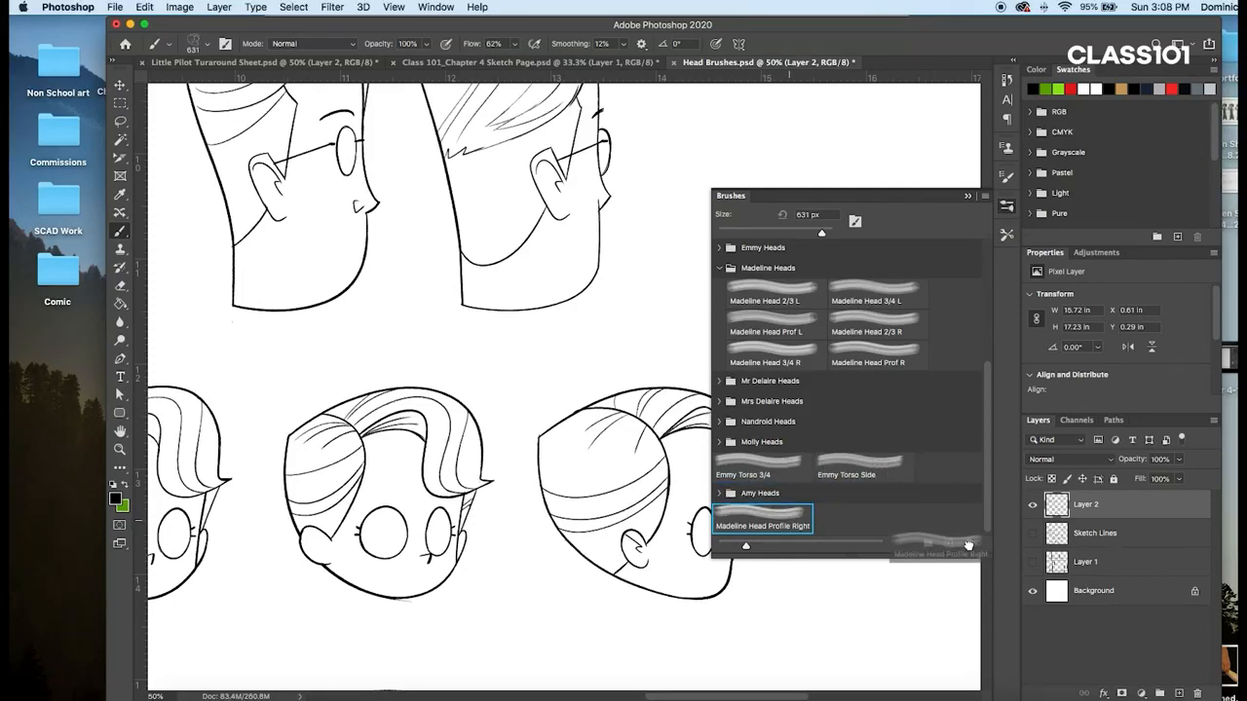
scroll(up, 3)
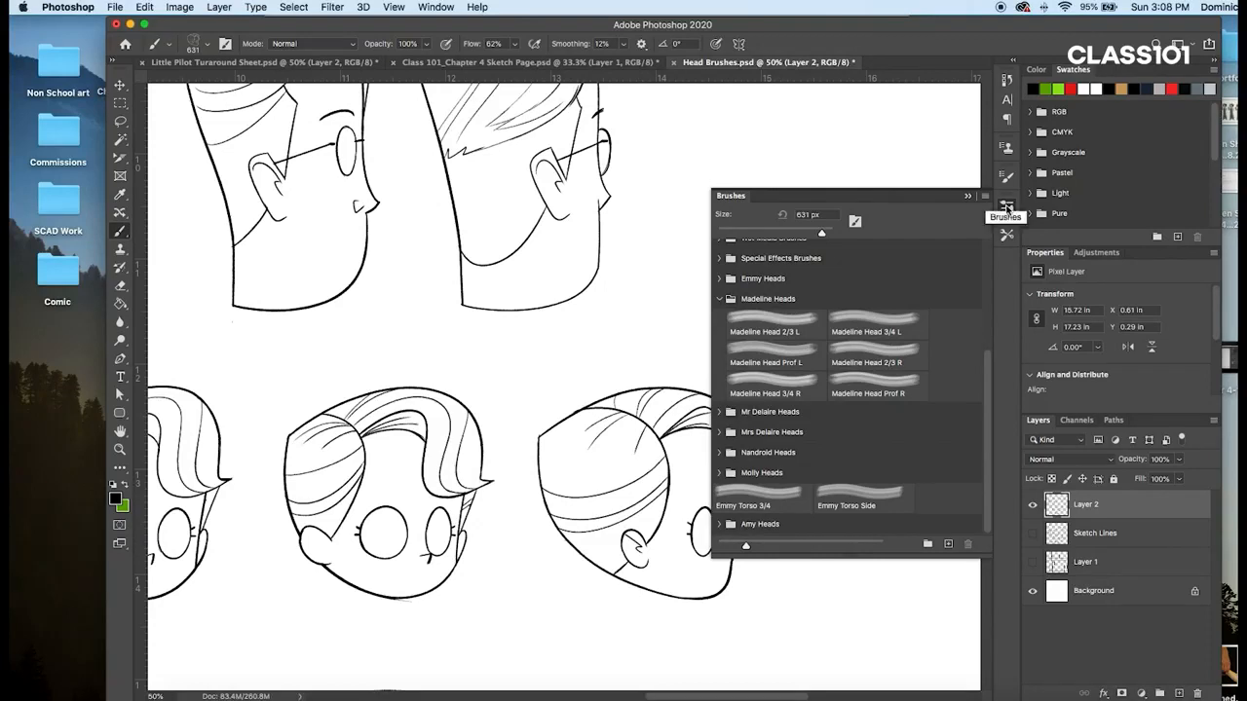
click(1006, 212)
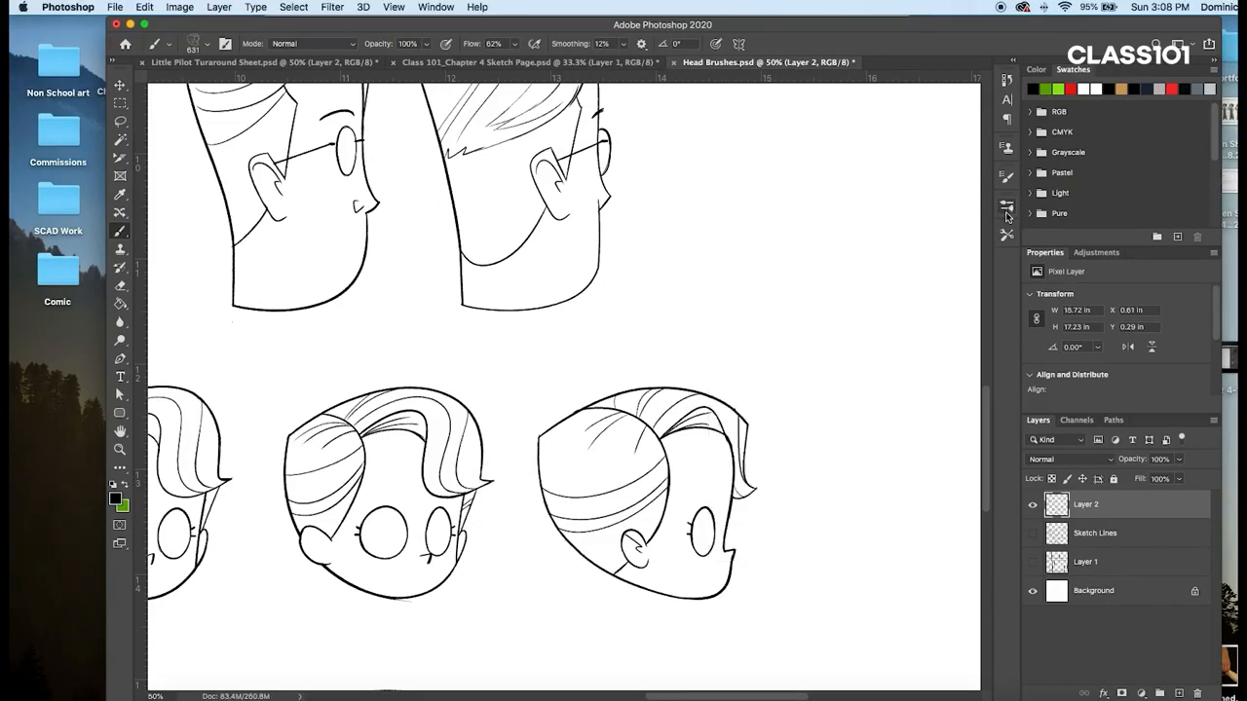
mouse_move(1005, 211)
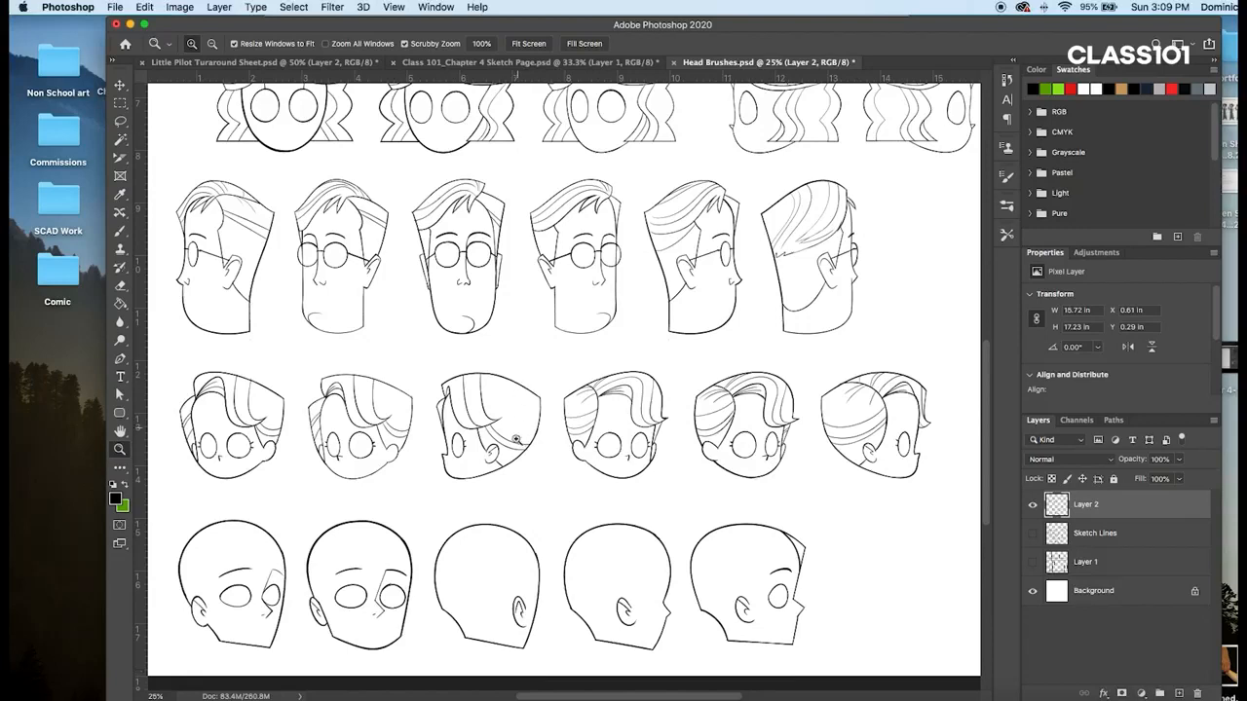
mouse_move(507, 480)
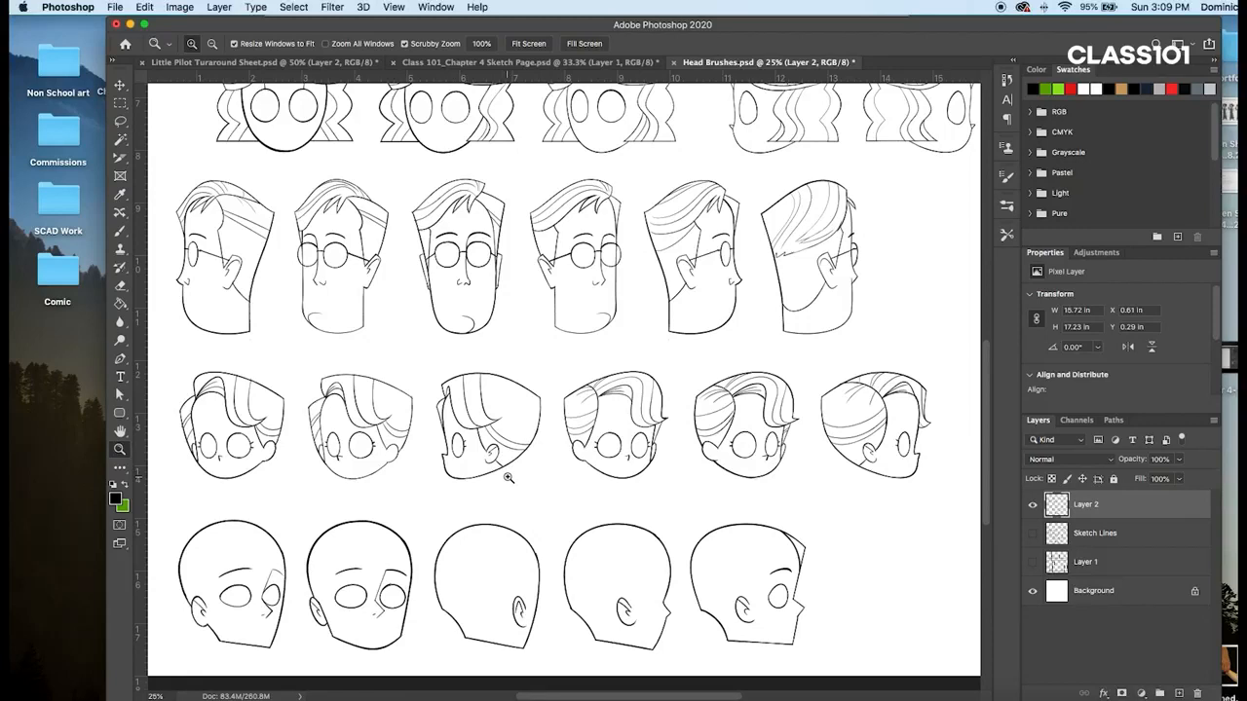